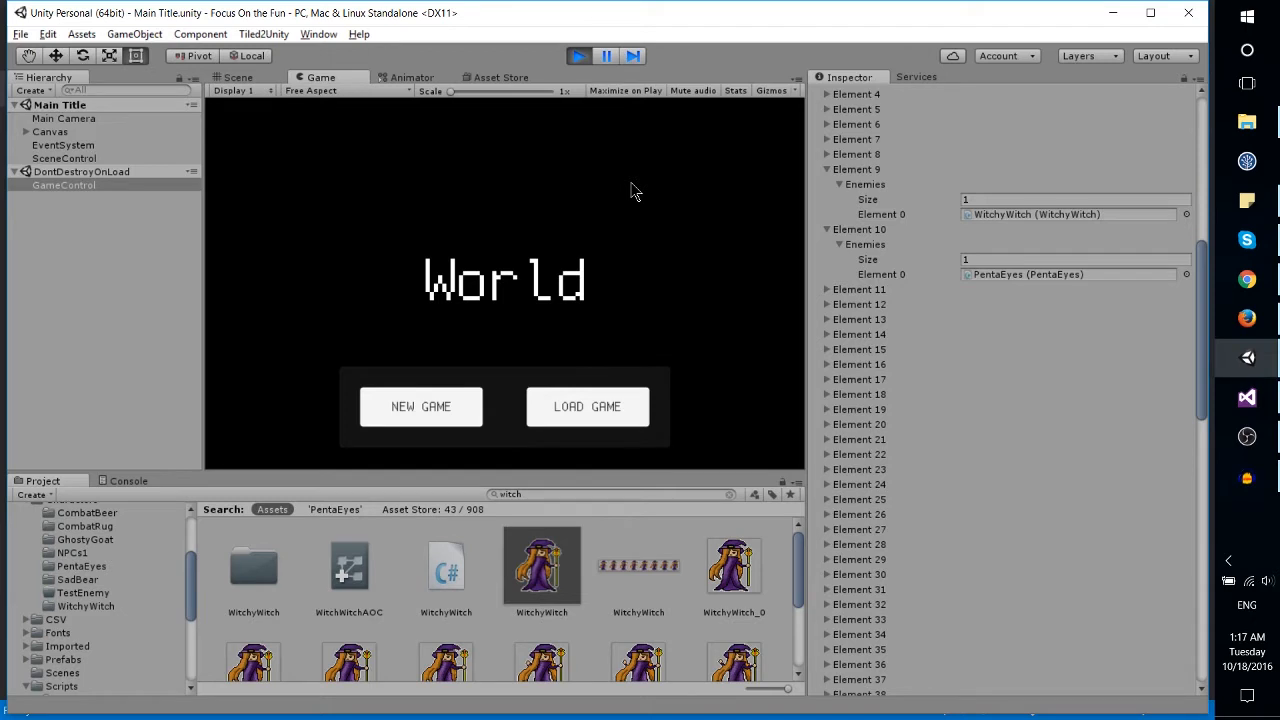
pyautogui.moveTo(520, 336)
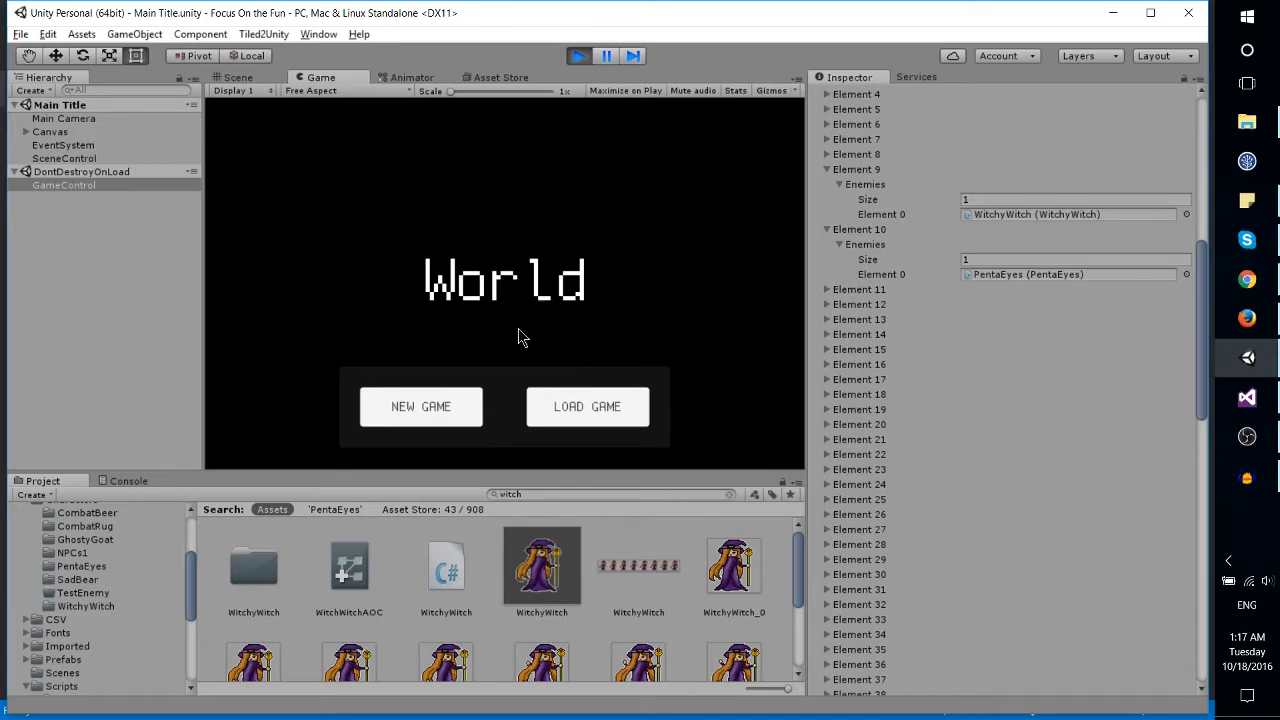
# Bring up the Load Game screen and toggle Save Deletion Mode on and back off
pyautogui.click(588, 406)
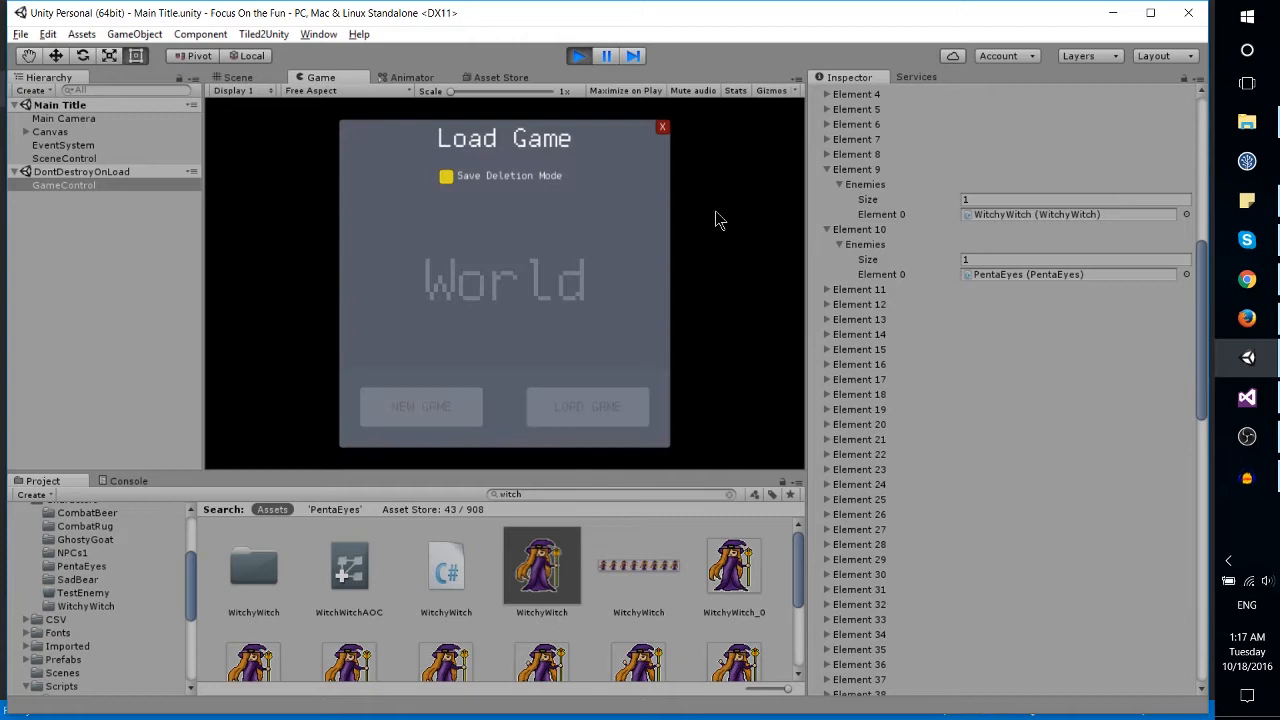
pyautogui.moveTo(540, 250)
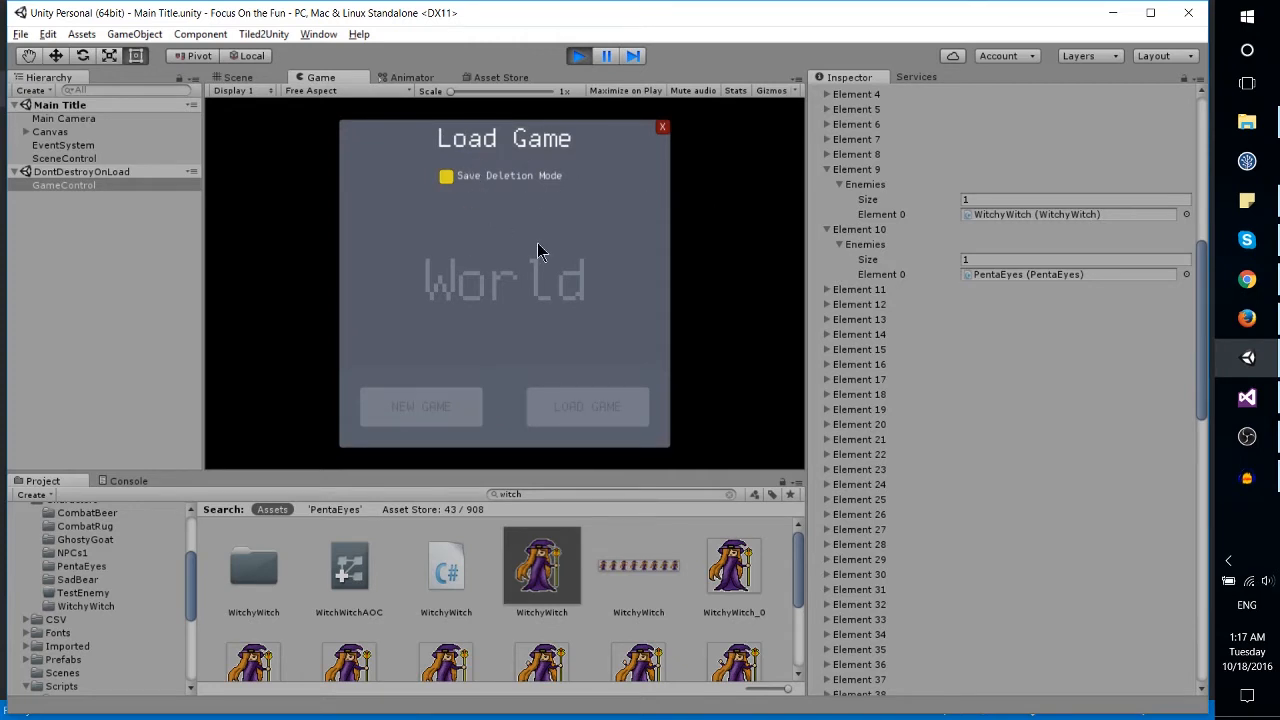
pyautogui.moveTo(448, 216)
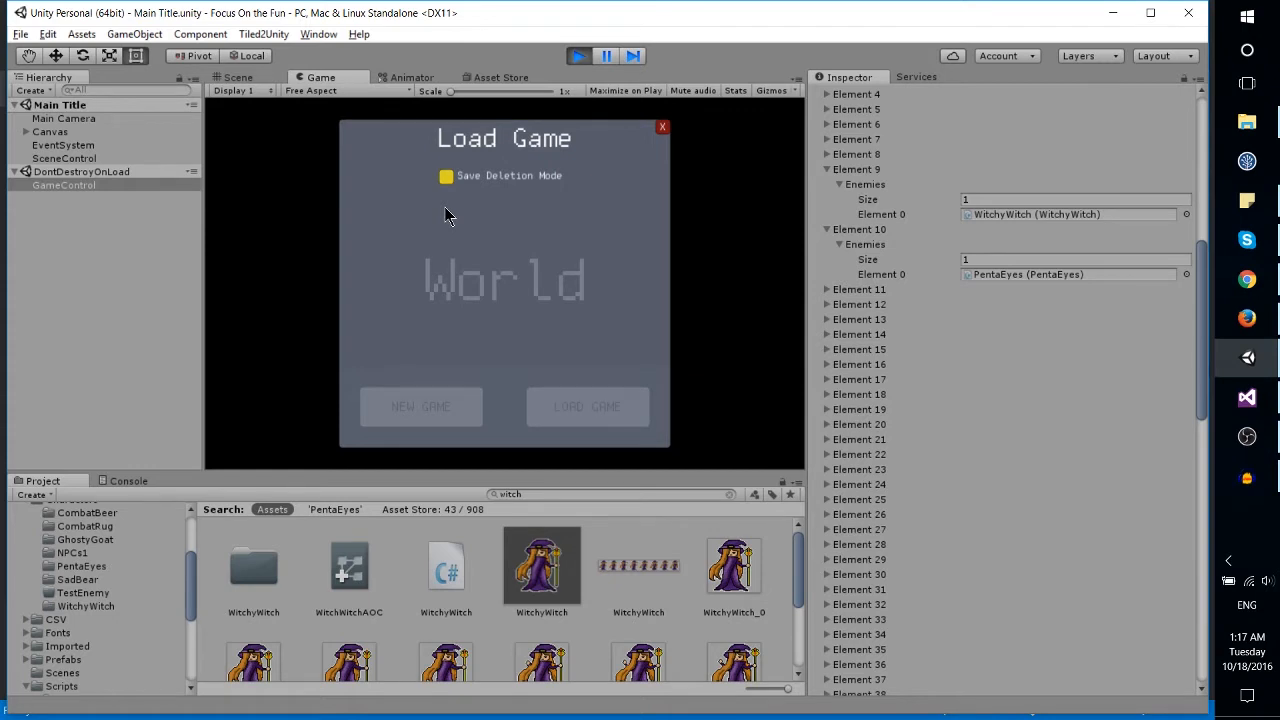
pyautogui.moveTo(468, 178)
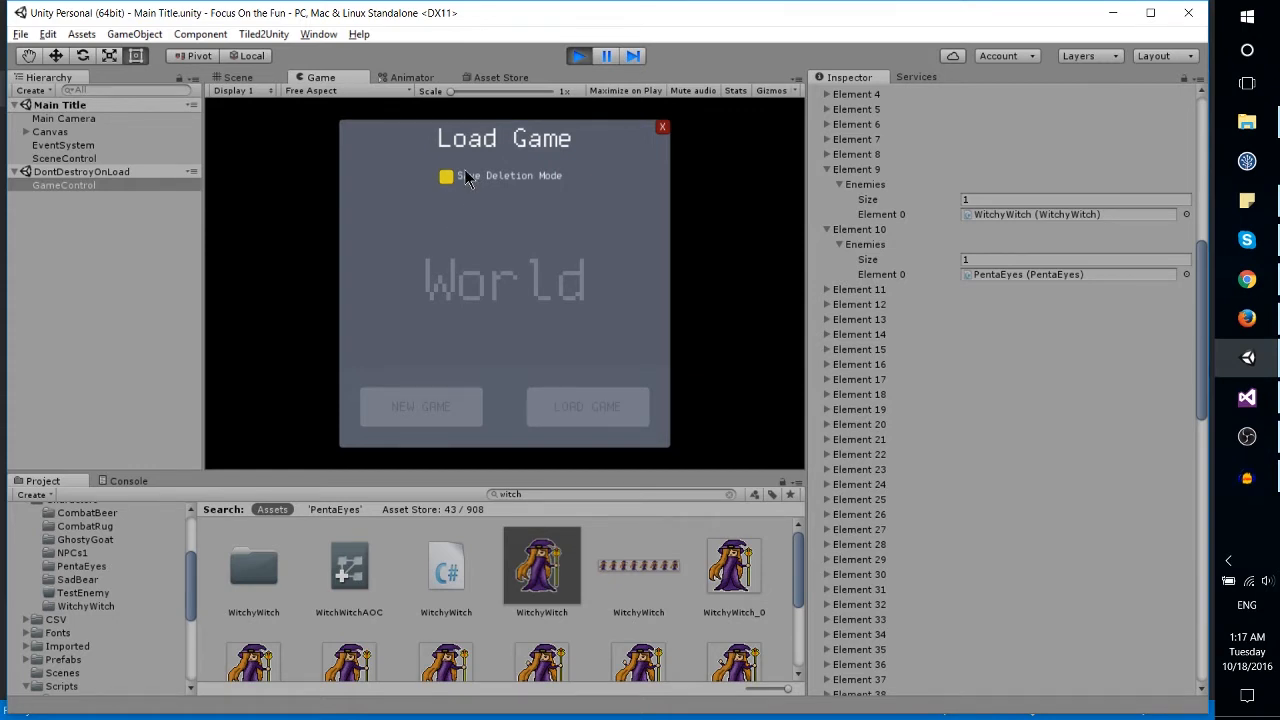
pyautogui.click(446, 176)
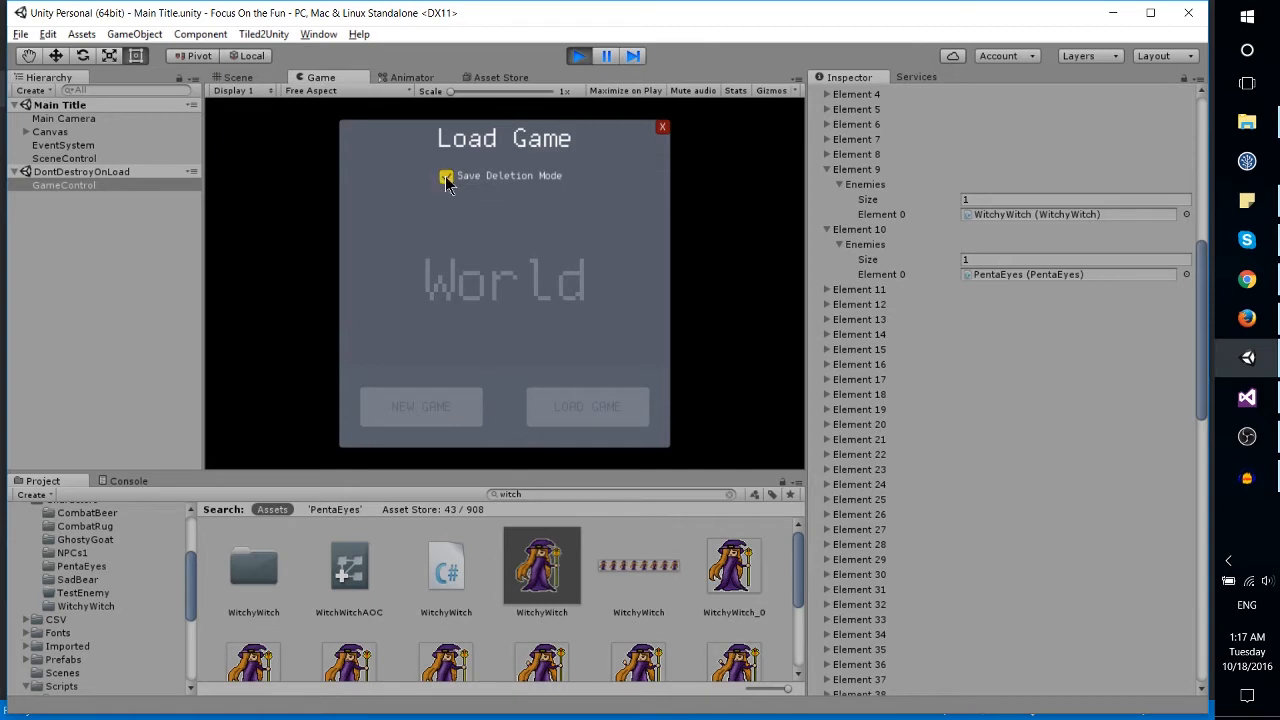
pyautogui.click(446, 176)
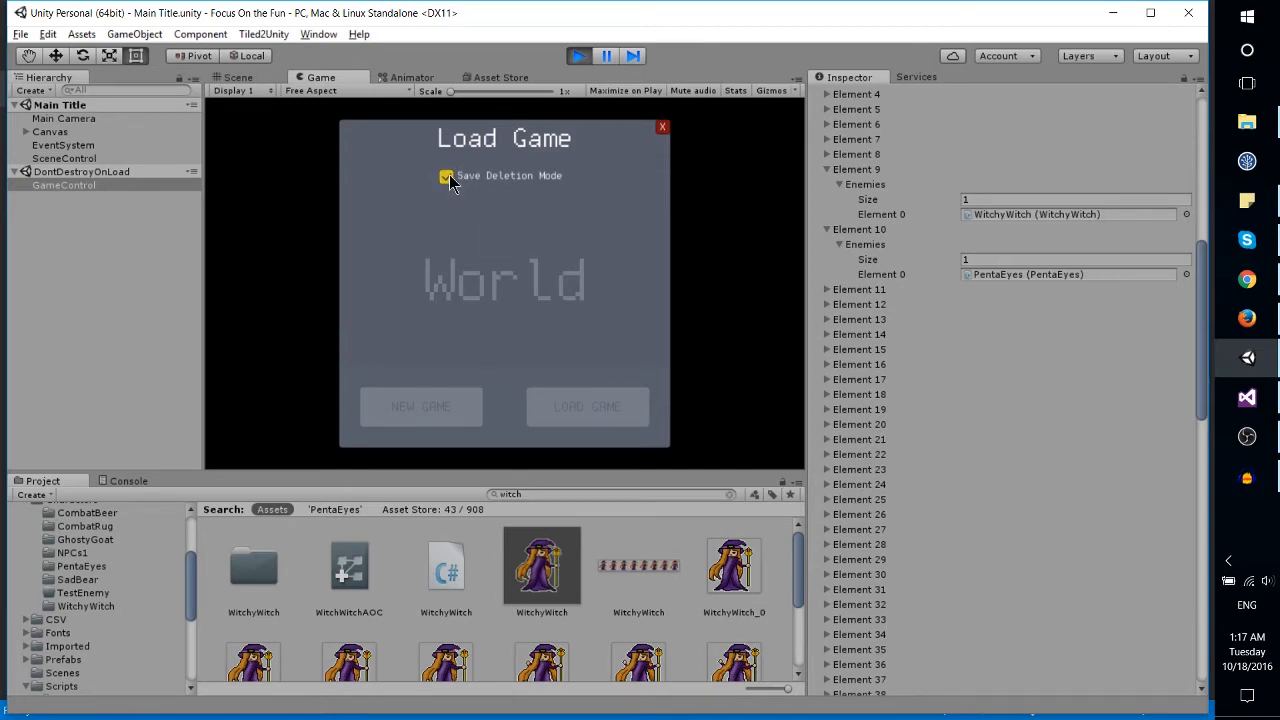
pyautogui.click(446, 176)
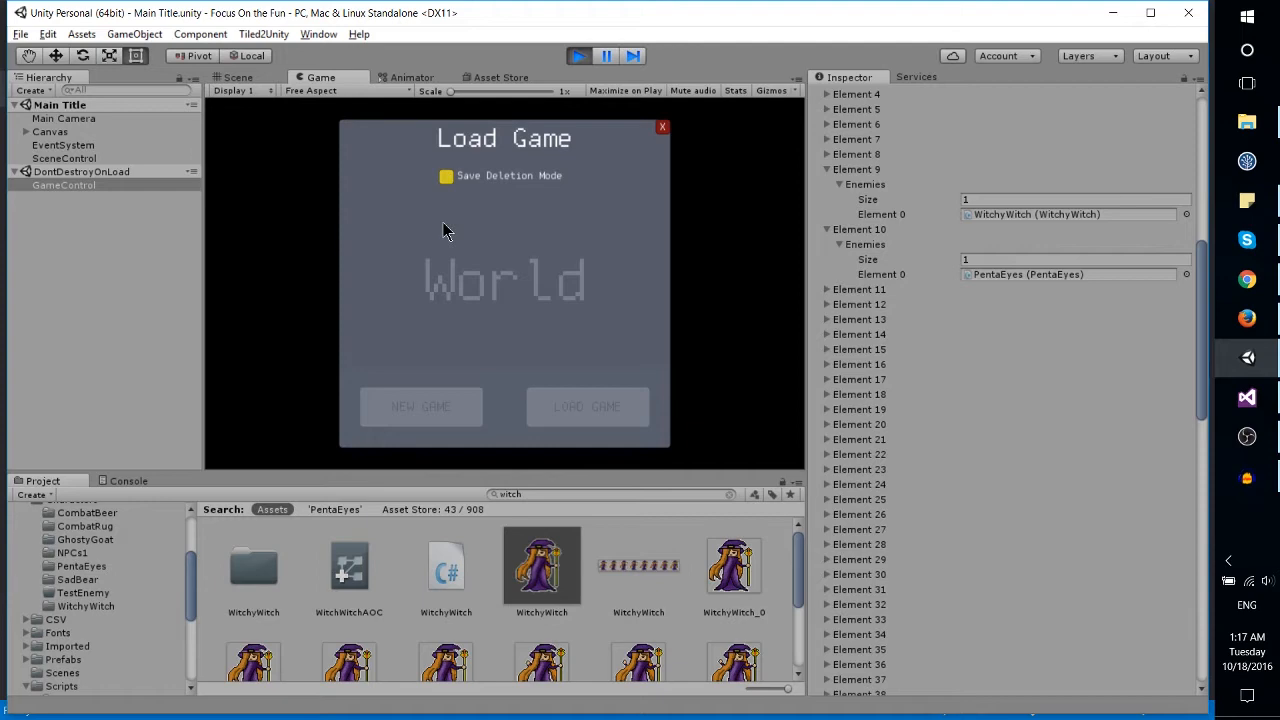
pyautogui.moveTo(668, 156)
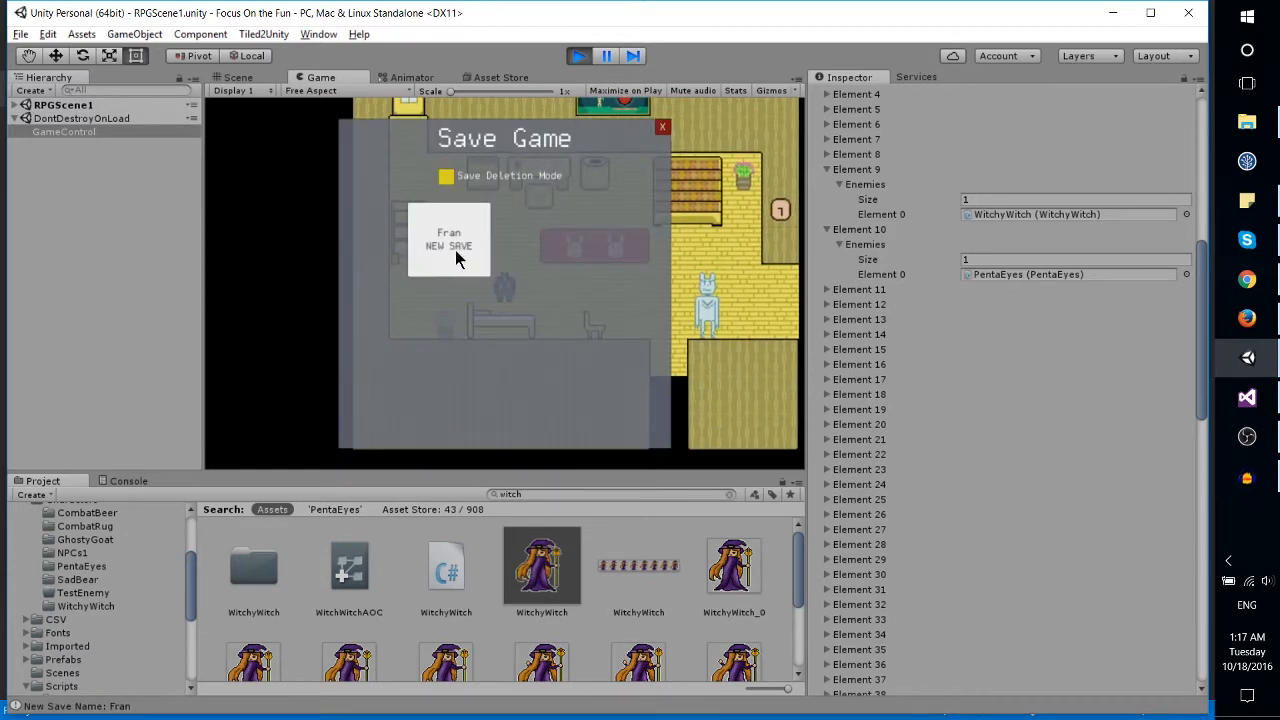
# Create two new saves in the empty slots of the Save Game panel
pyautogui.click(448, 240)
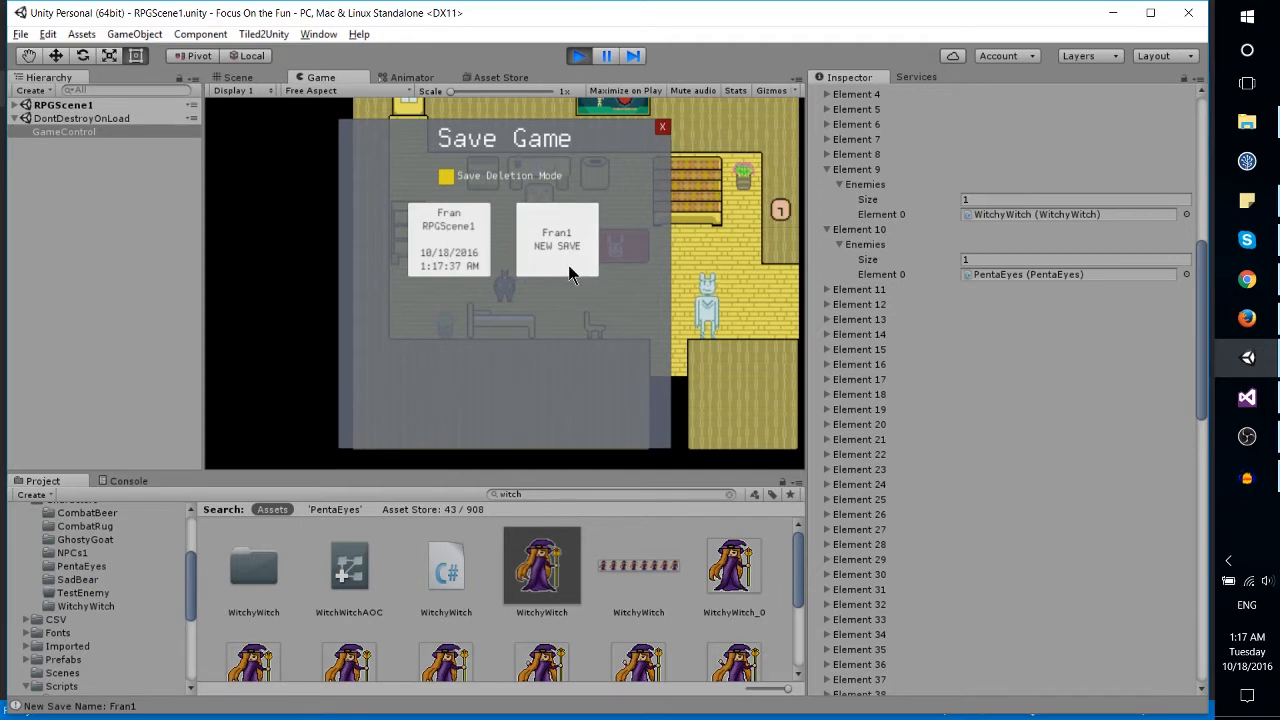
pyautogui.click(556, 238)
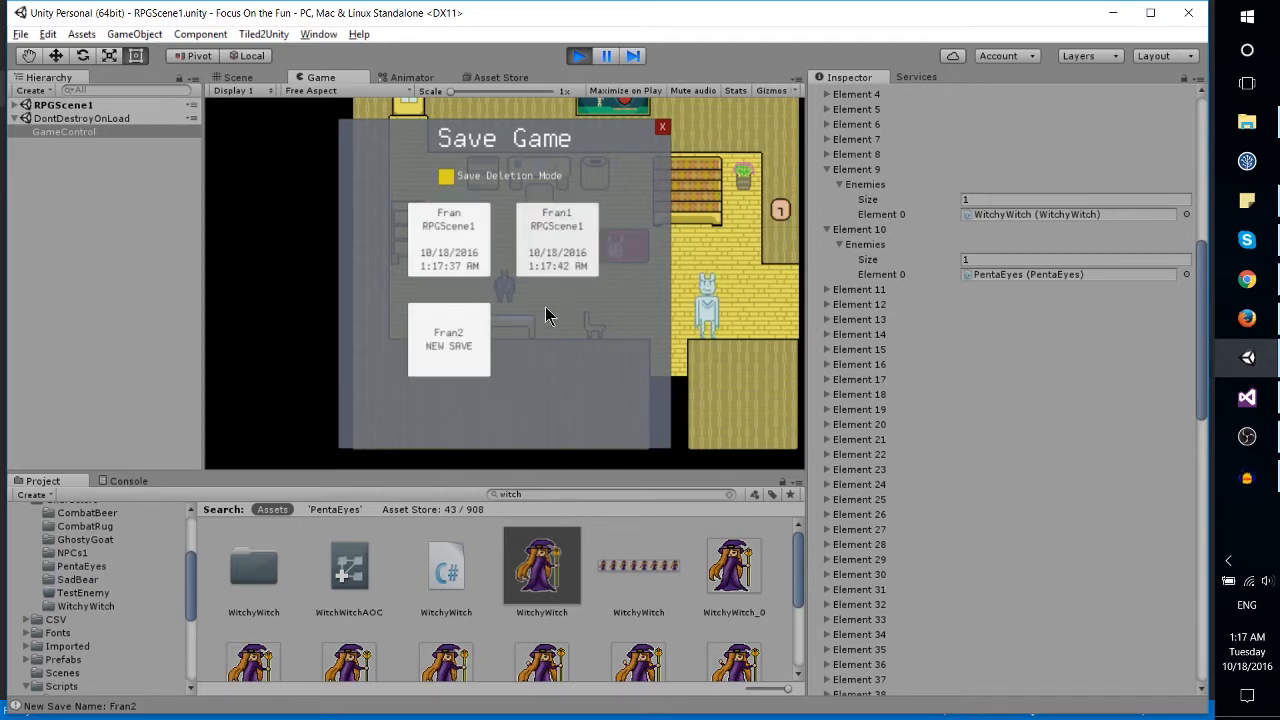
pyautogui.moveTo(544, 284)
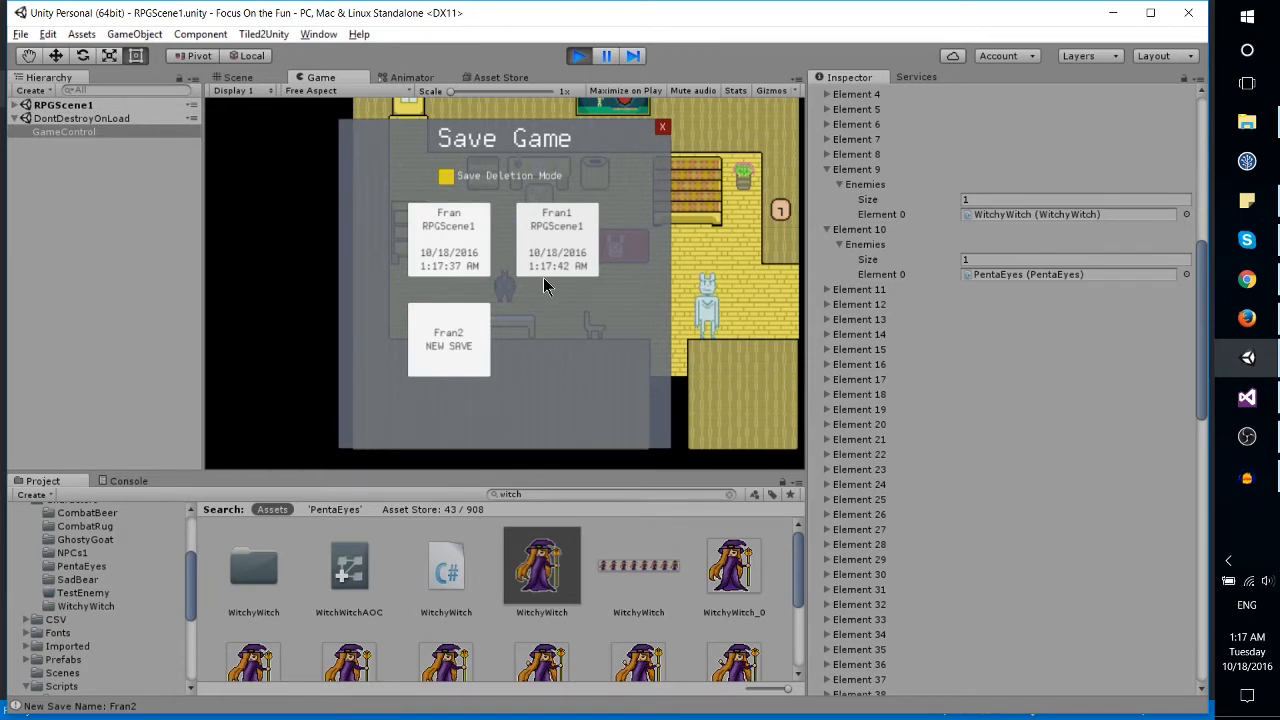
# Delete the second save via Save Deletion Mode, then turn the mode off
pyautogui.click(446, 176)
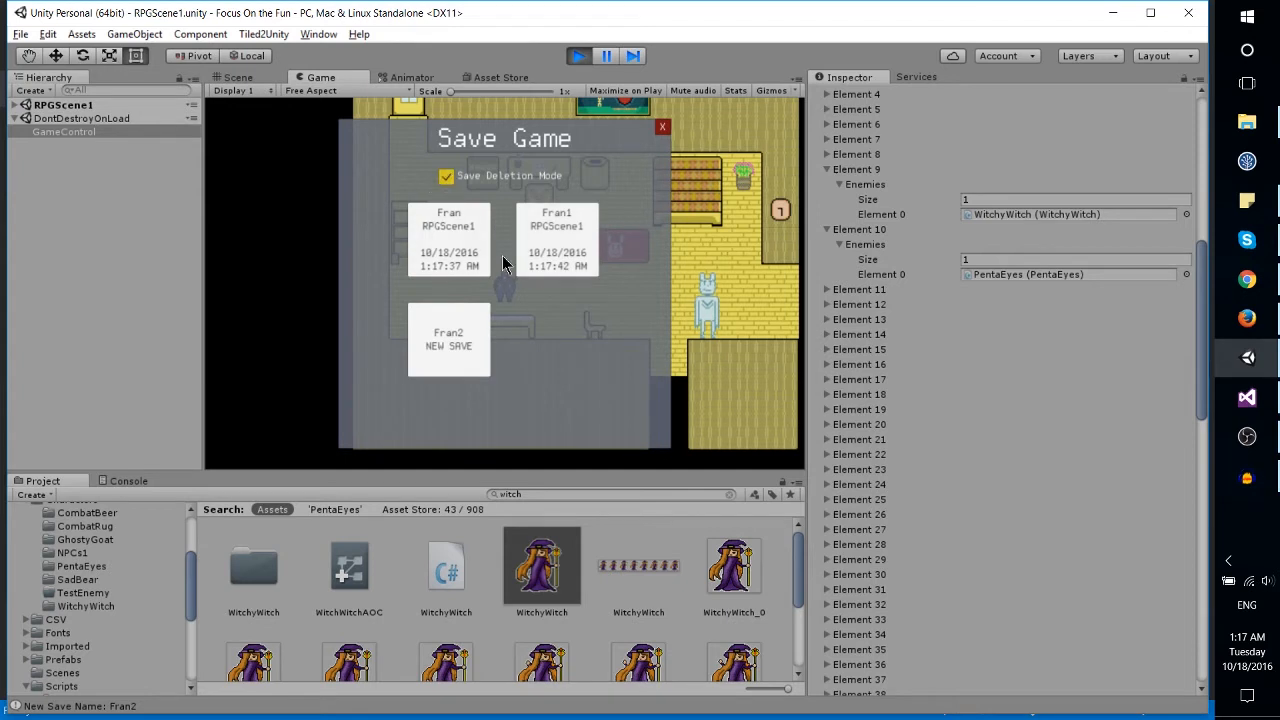
pyautogui.click(556, 240)
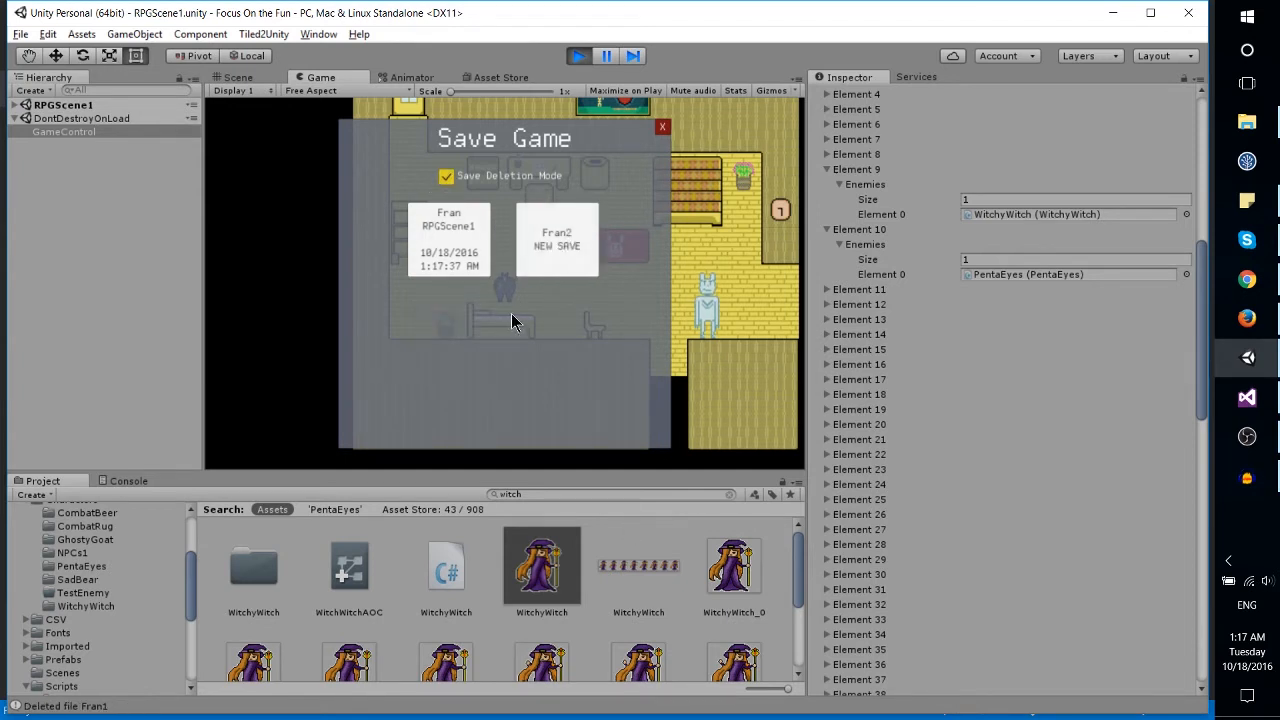
pyautogui.click(446, 176)
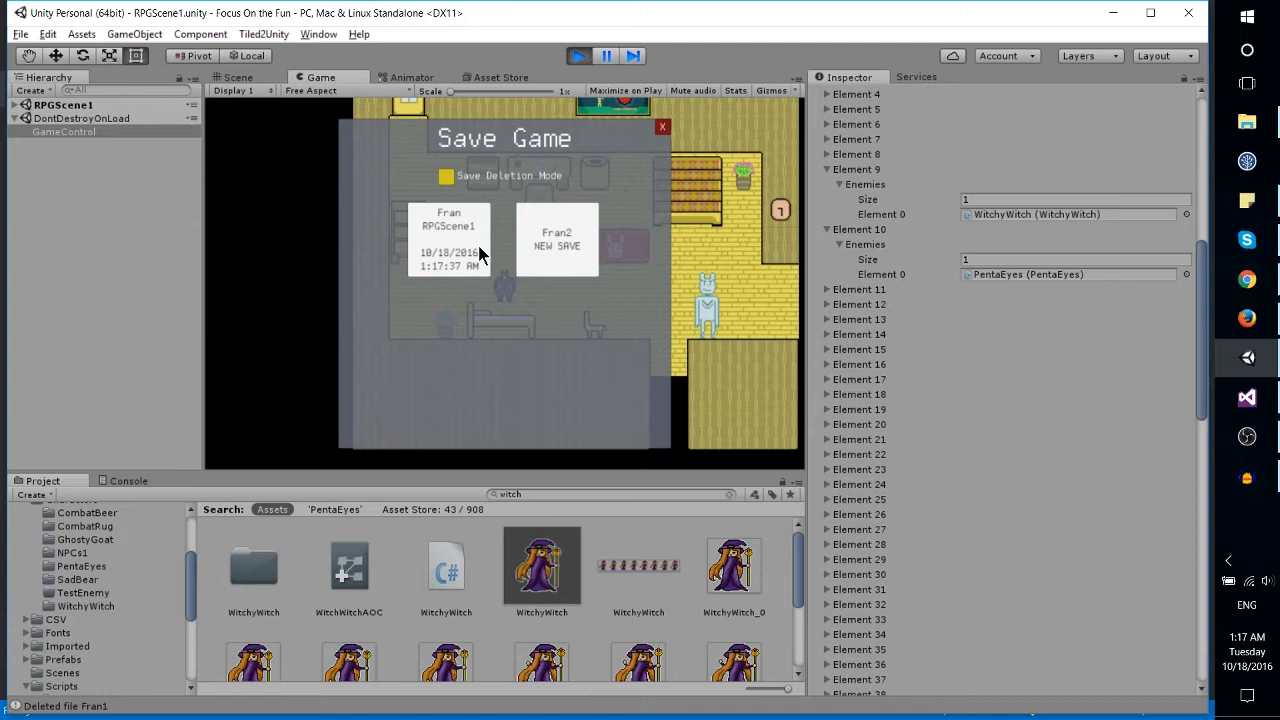
pyautogui.moveTo(512, 248)
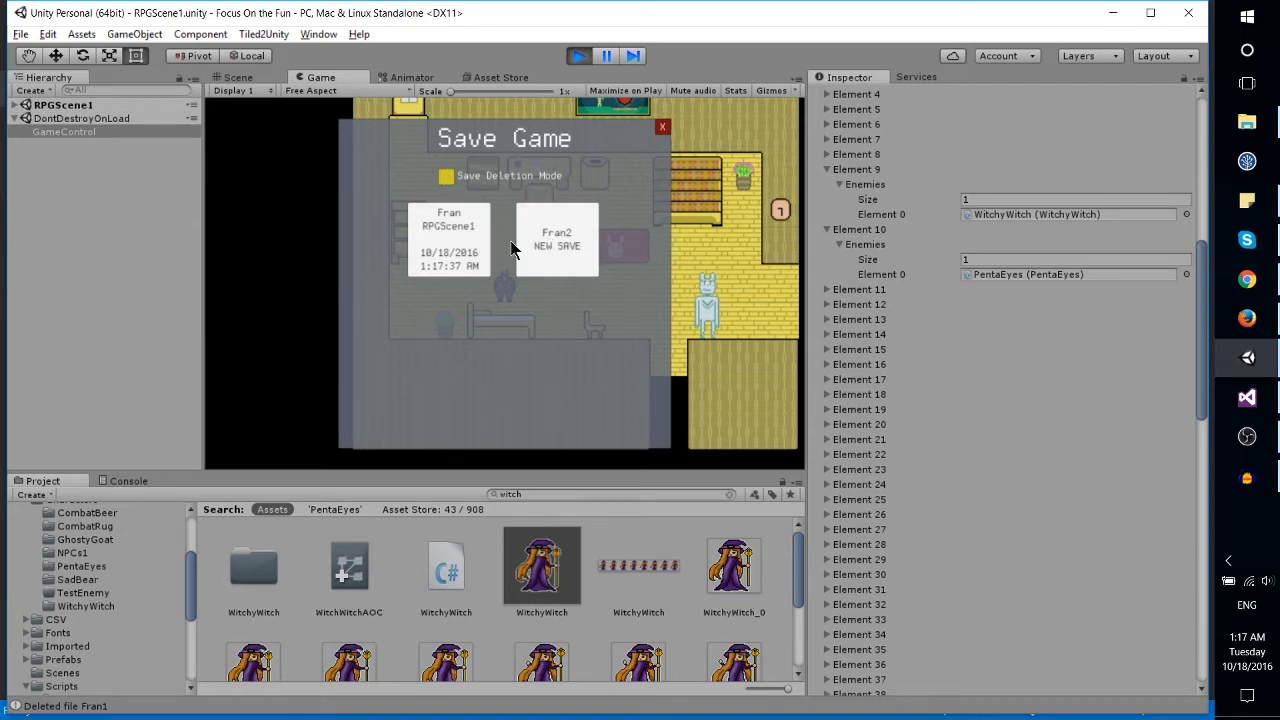
pyautogui.click(660, 128)
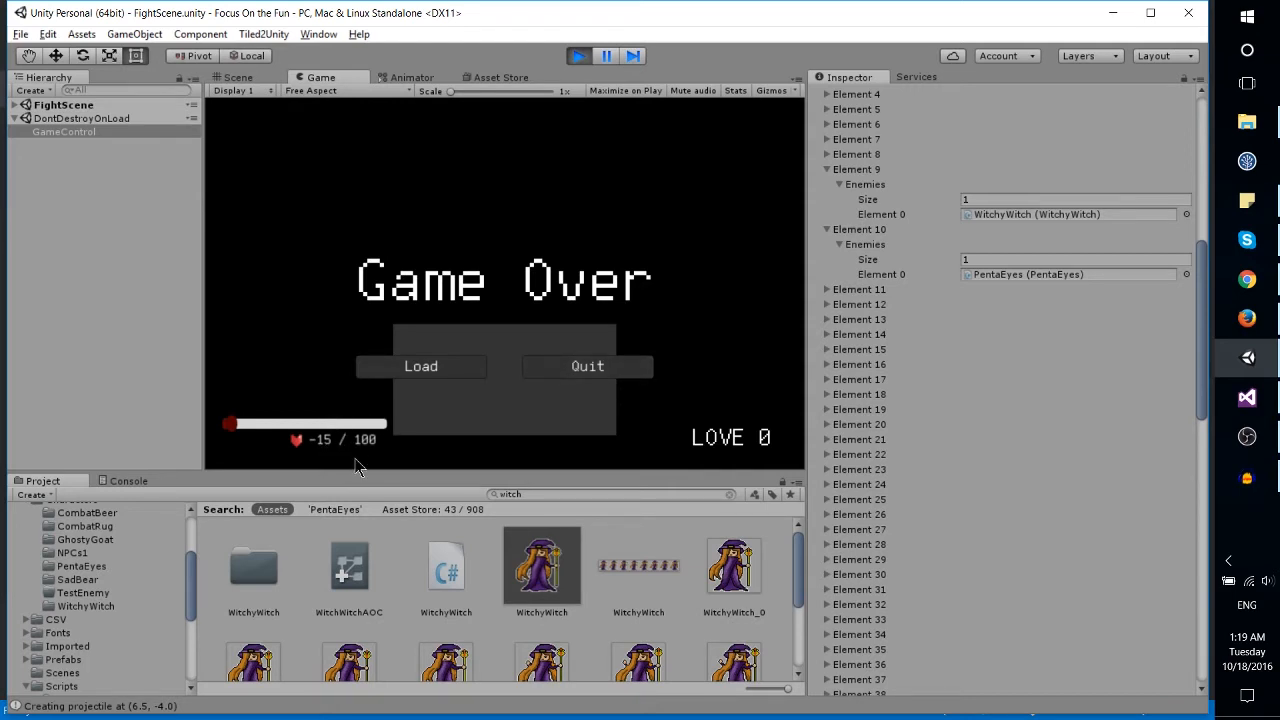
pyautogui.moveTo(472, 192)
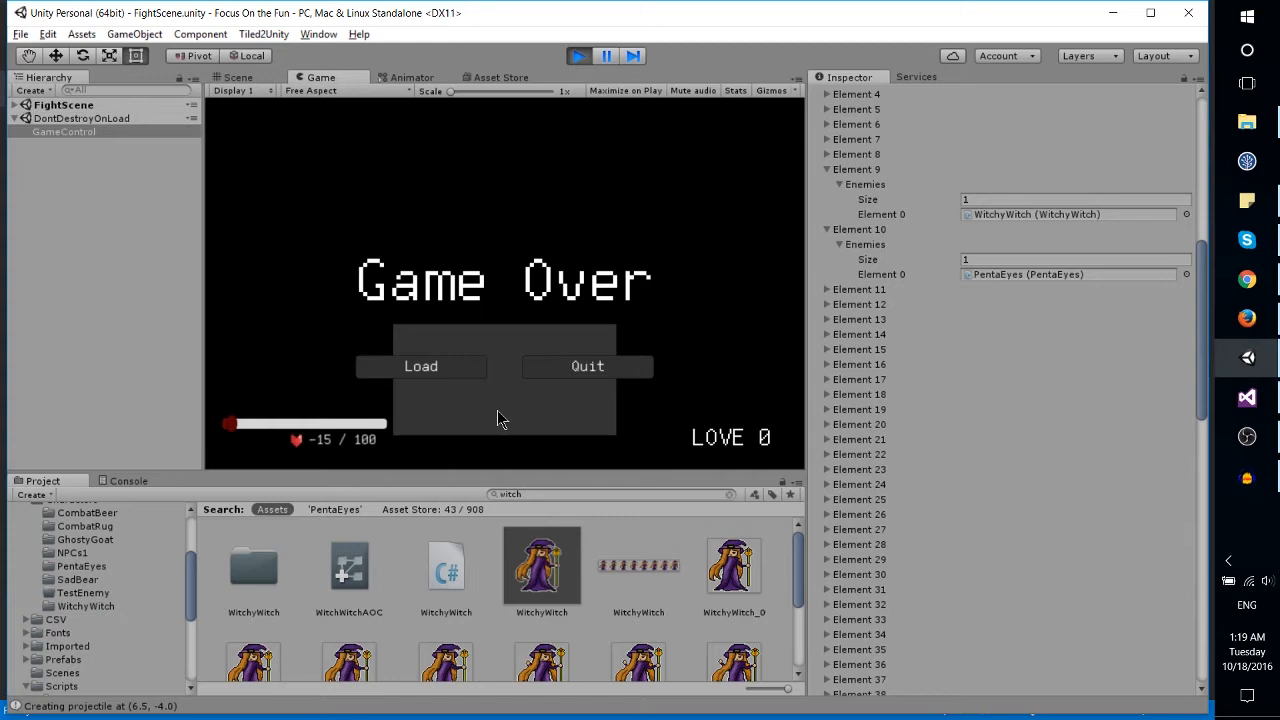
pyautogui.moveTo(568, 296)
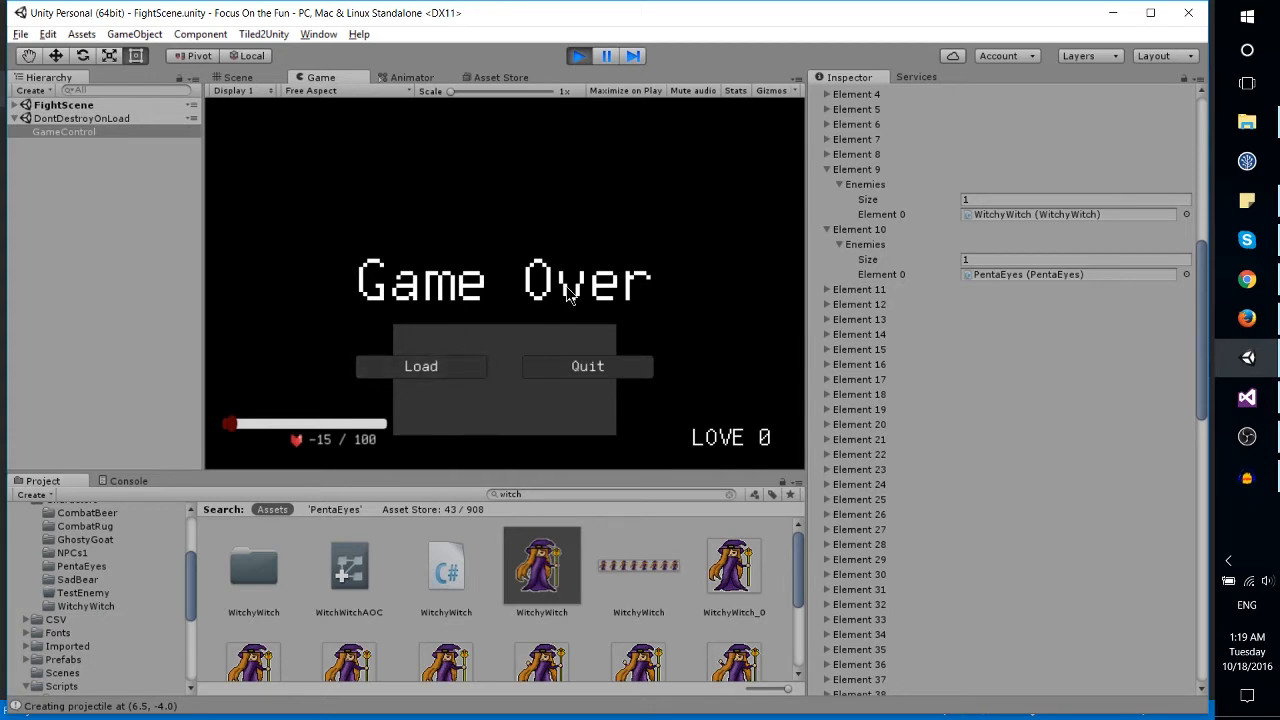
pyautogui.moveTo(588, 366)
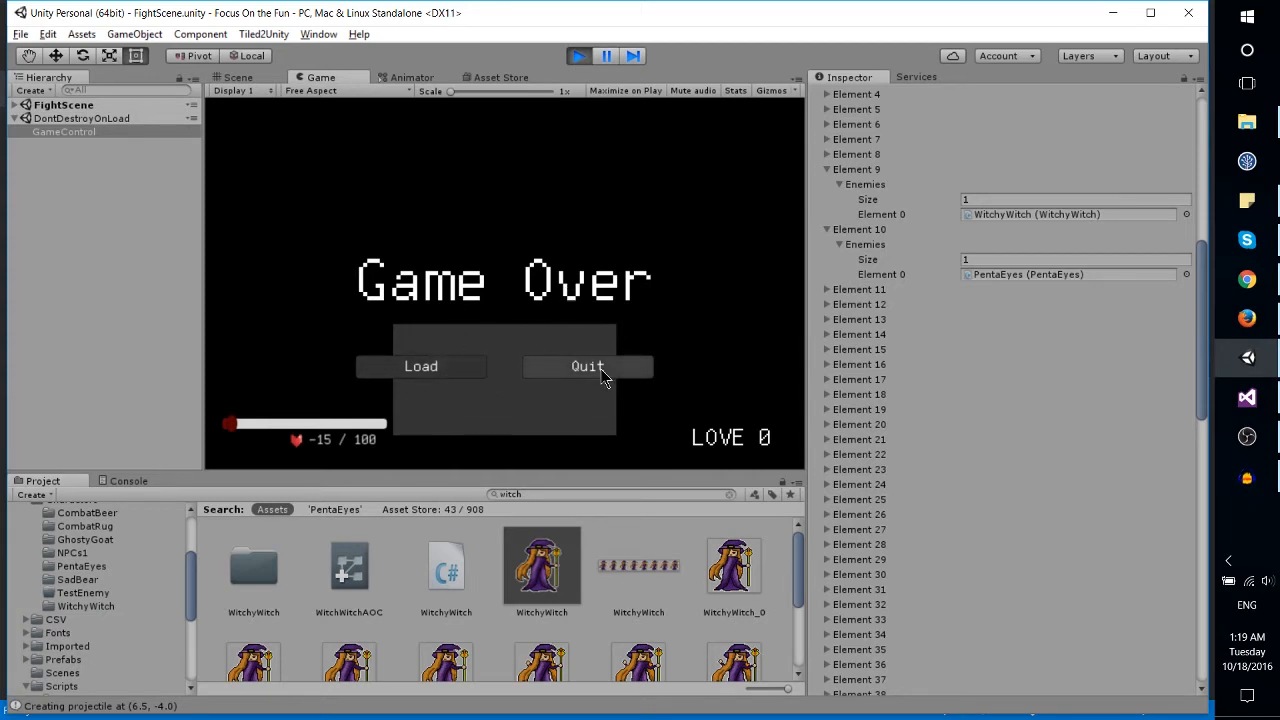
pyautogui.moveTo(452, 388)
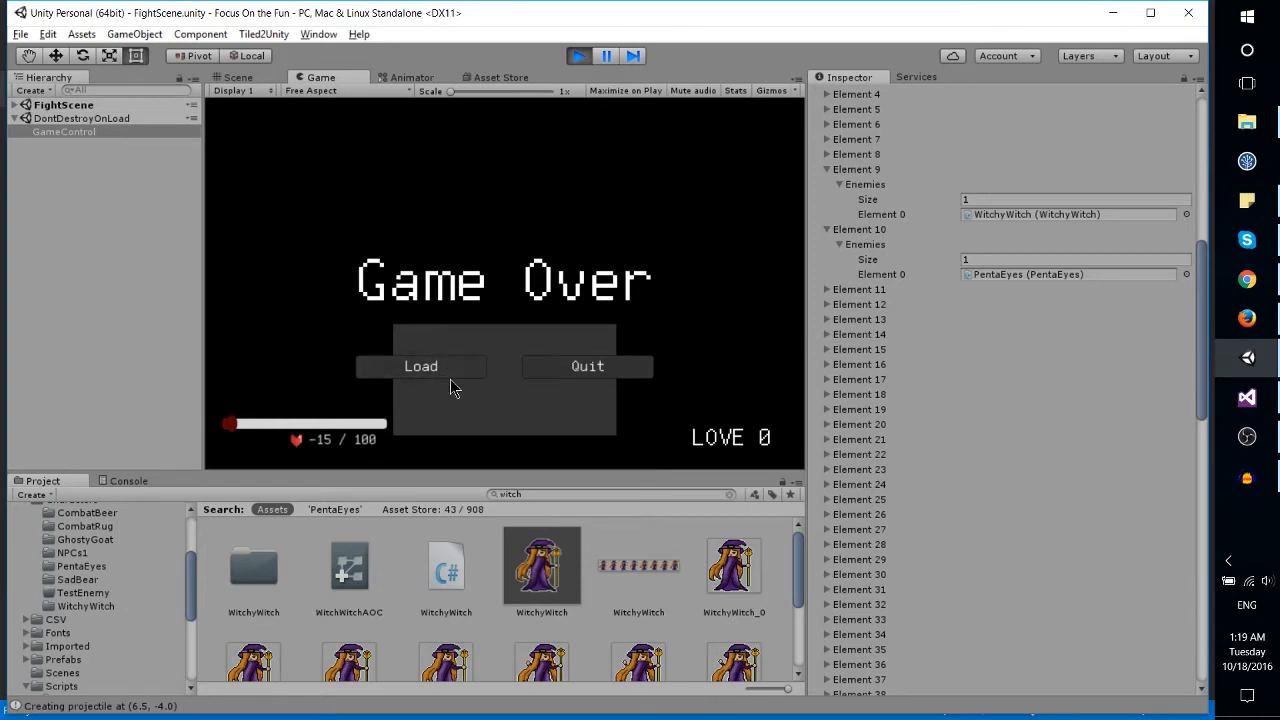
pyautogui.moveTo(424, 392)
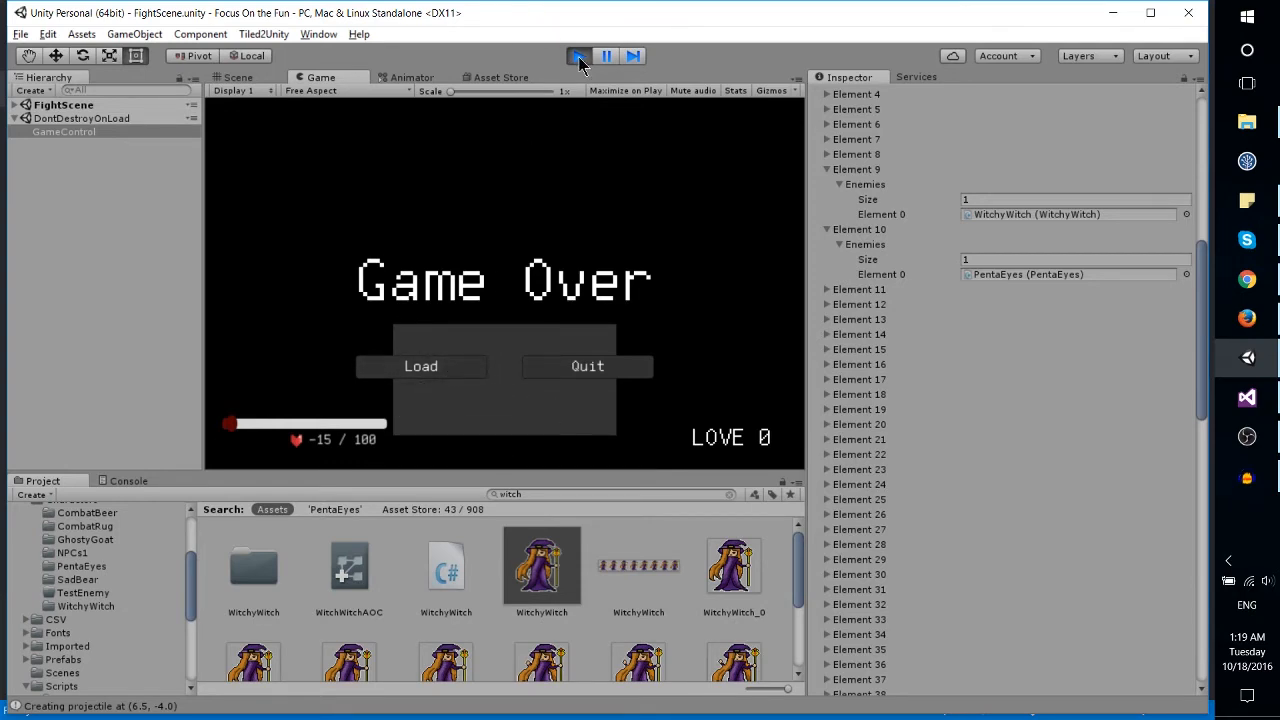
# Stop the running game at the Game Over screen, reloading the Main Title scene
pyautogui.click(578, 56)
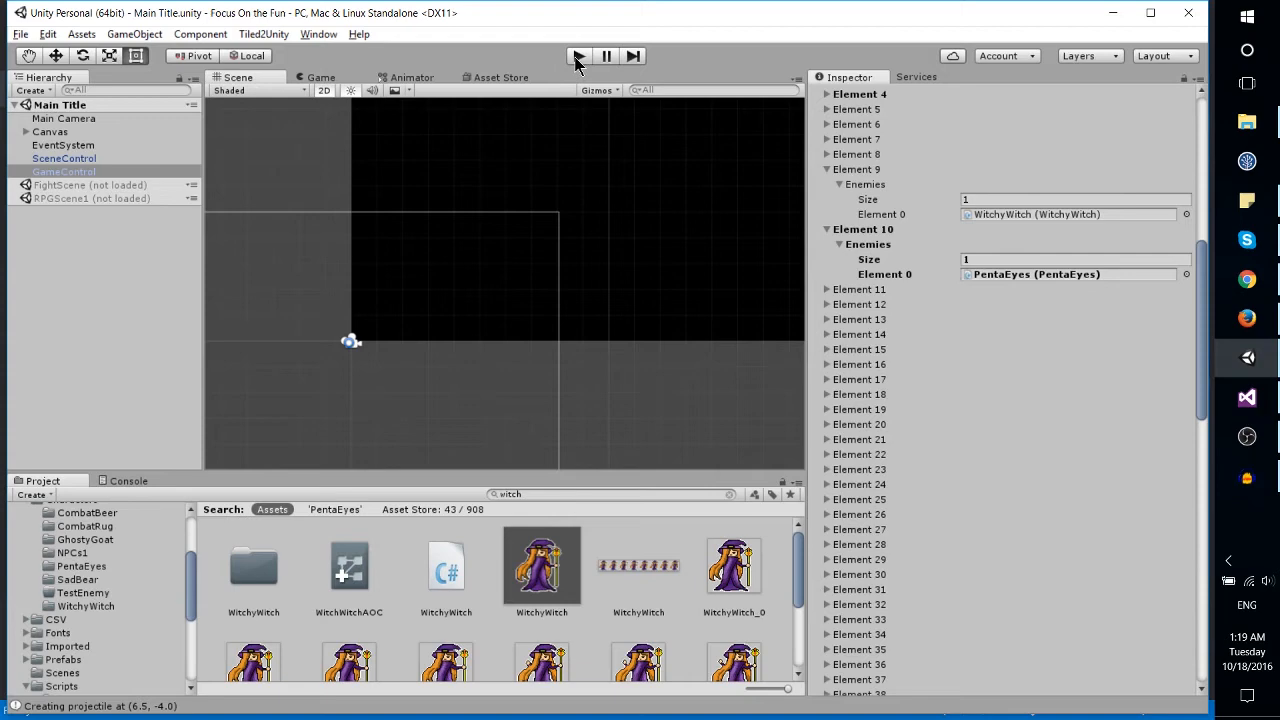
# Start the game and choose NEW GAME, loading RPGScene1 with its opening dialog
pyautogui.click(578, 56)
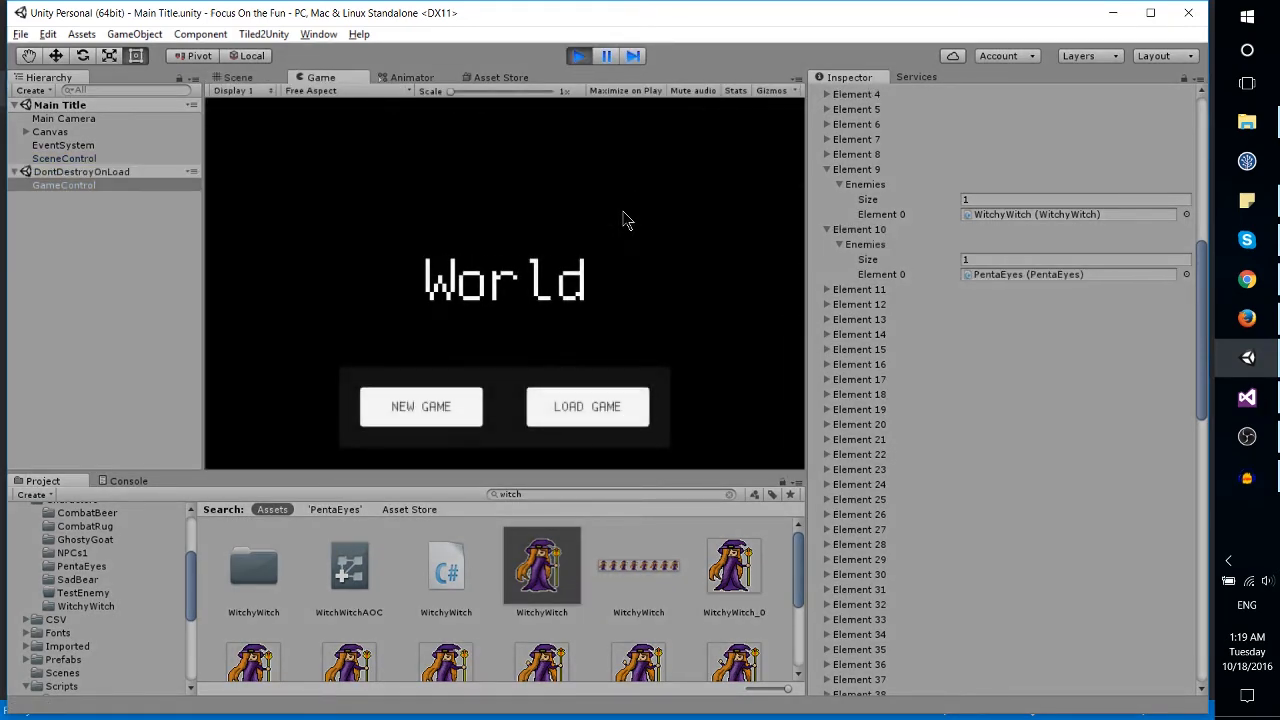
pyautogui.click(588, 406)
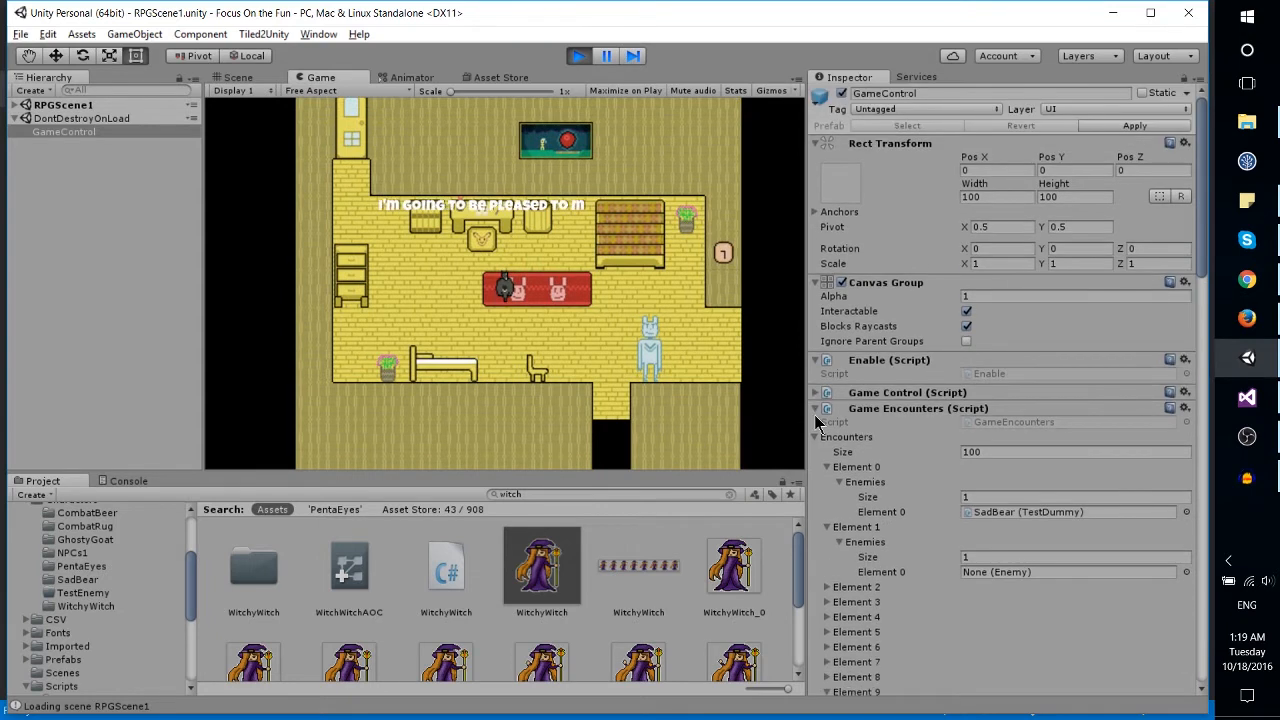
# Select Event_Painting under RPGScene1 > EventSystem > PlayerTriggeredEvents to inspect its Dialog Chain
pyautogui.click(816, 408)
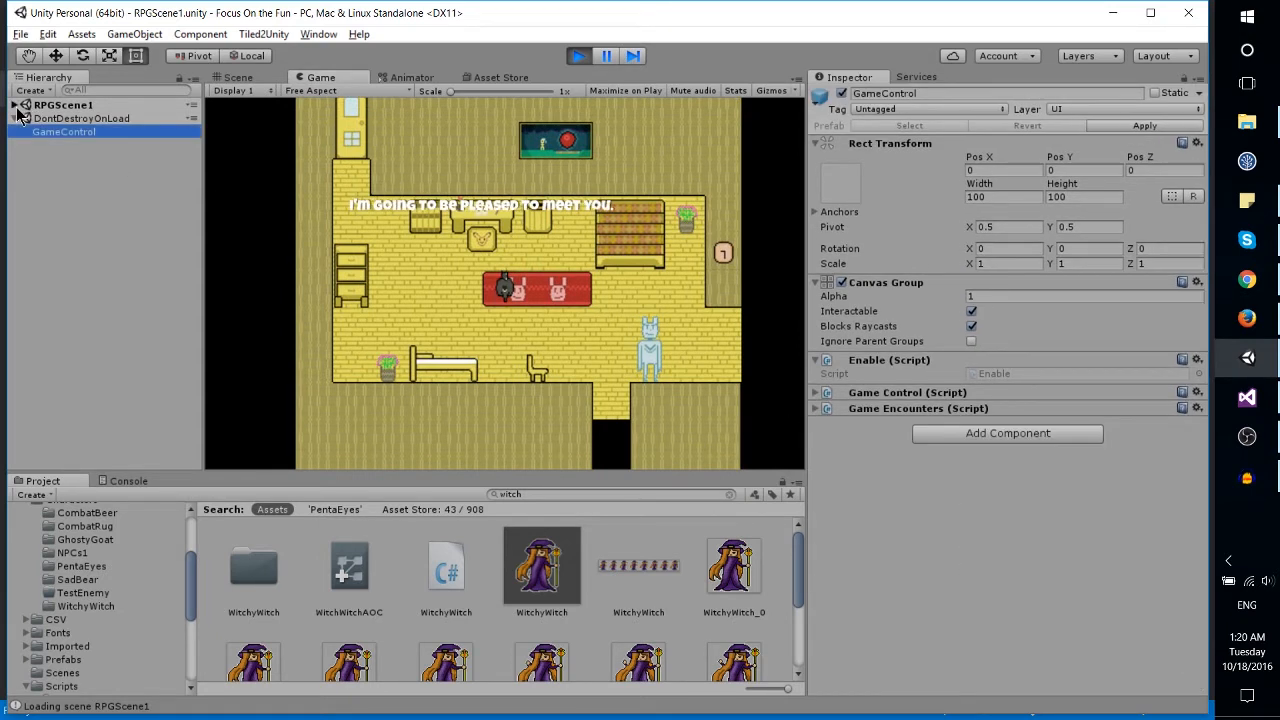
pyautogui.click(16, 104)
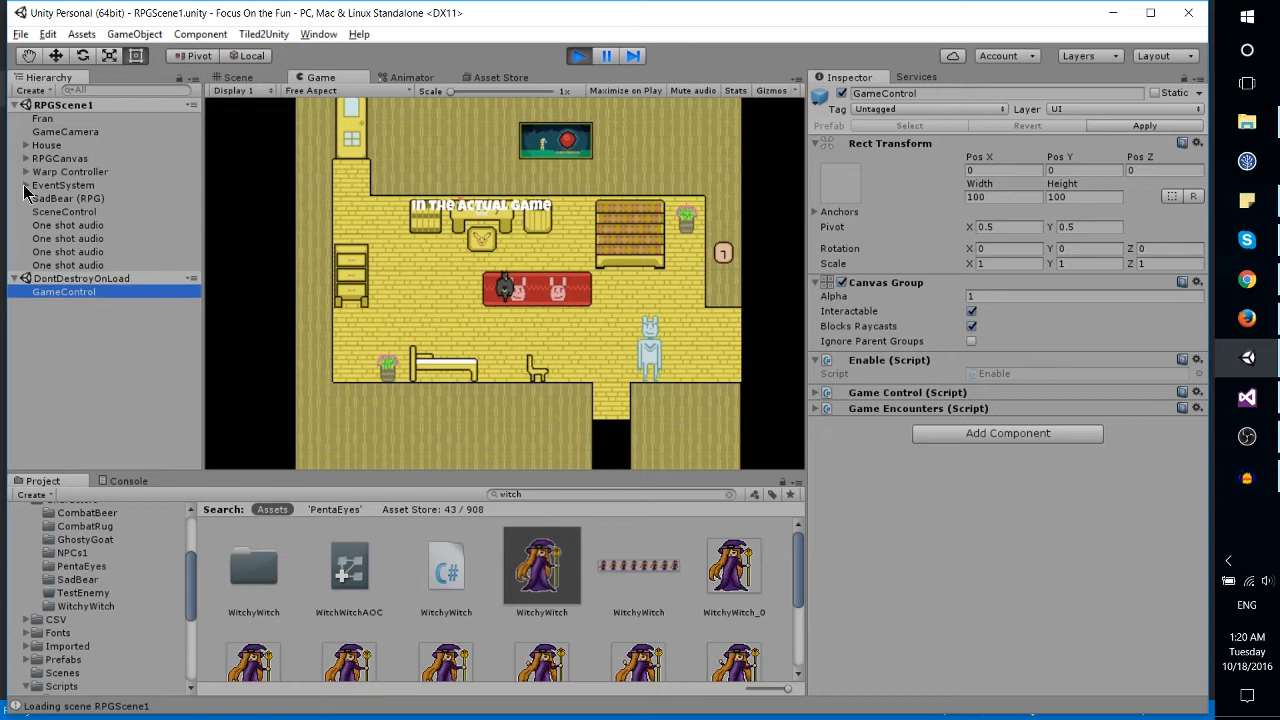
pyautogui.click(26, 184)
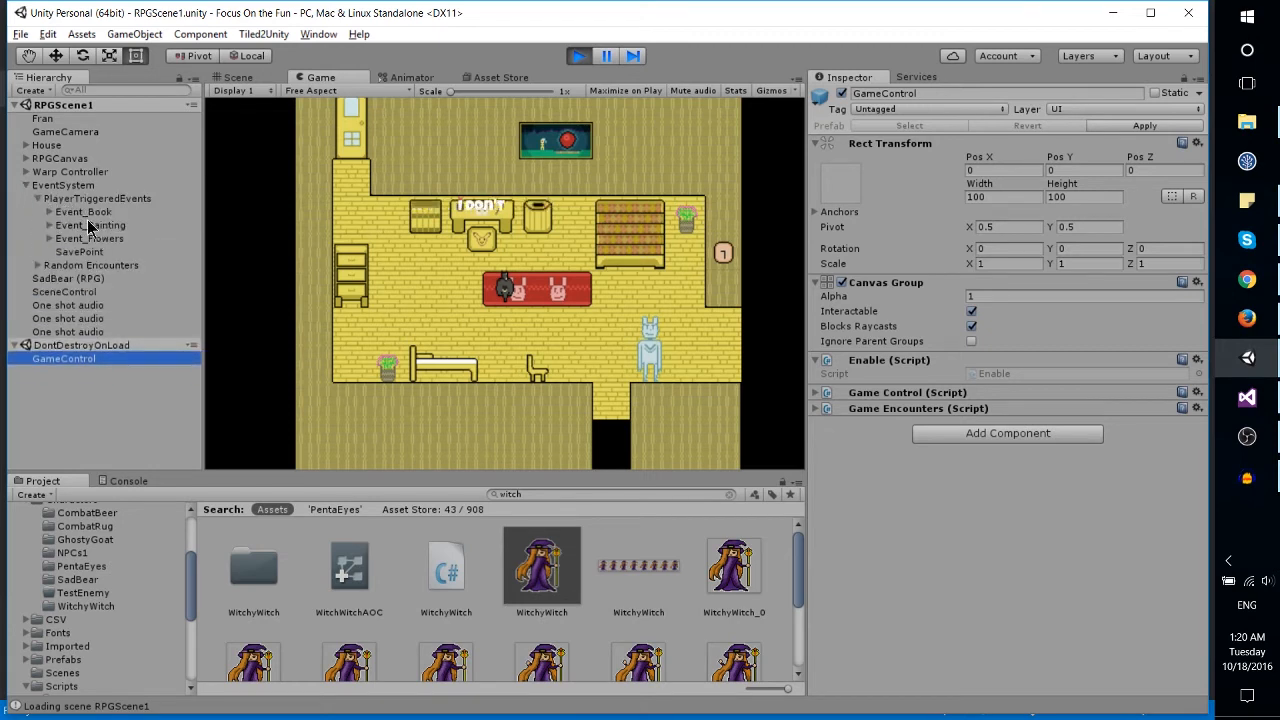
pyautogui.click(90, 224)
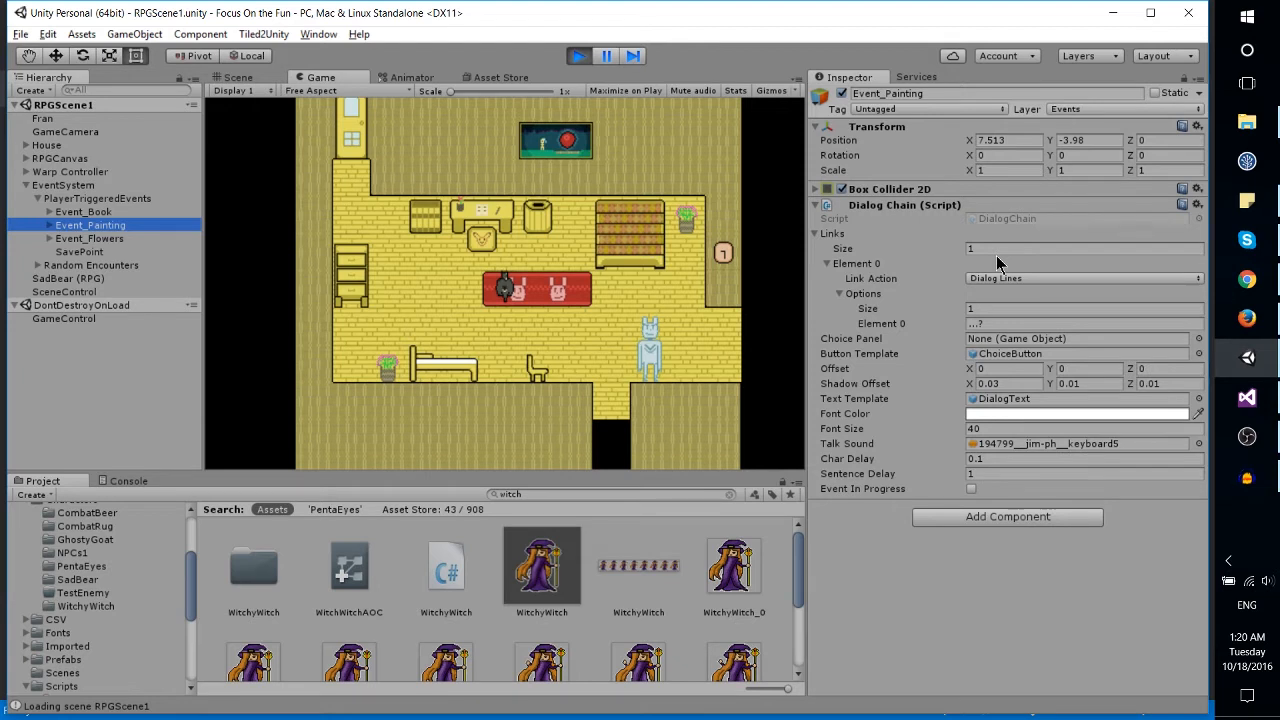
# Review the Link Action types (Dialog Lines, Choice Line, Enter Combat) and collapse Element 0
pyautogui.click(1080, 278)
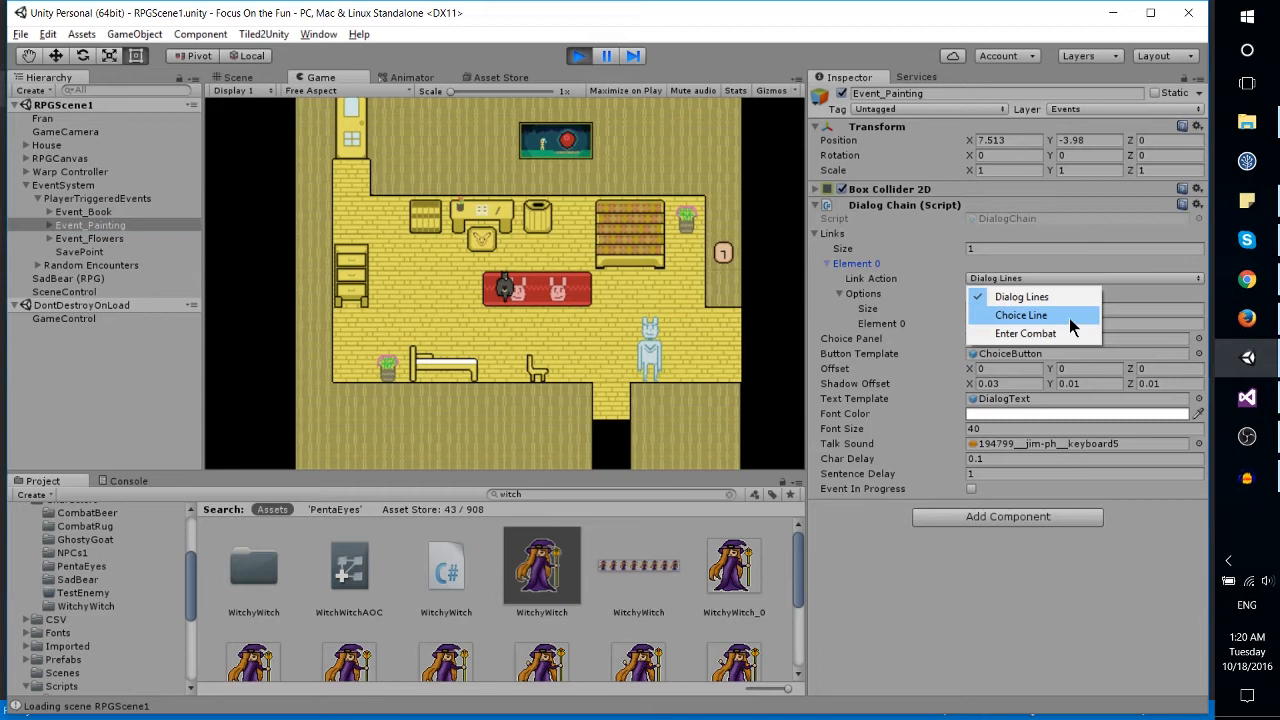
pyautogui.moveTo(1076, 322)
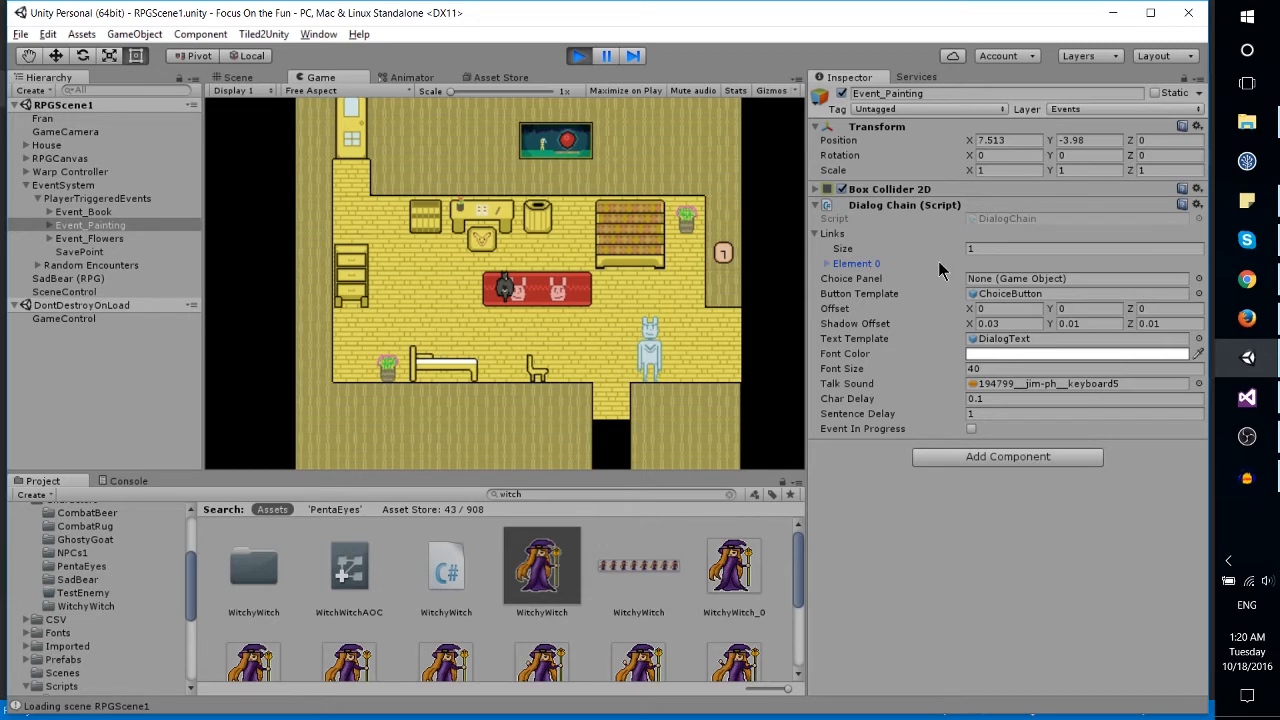
pyautogui.moveTo(836, 272)
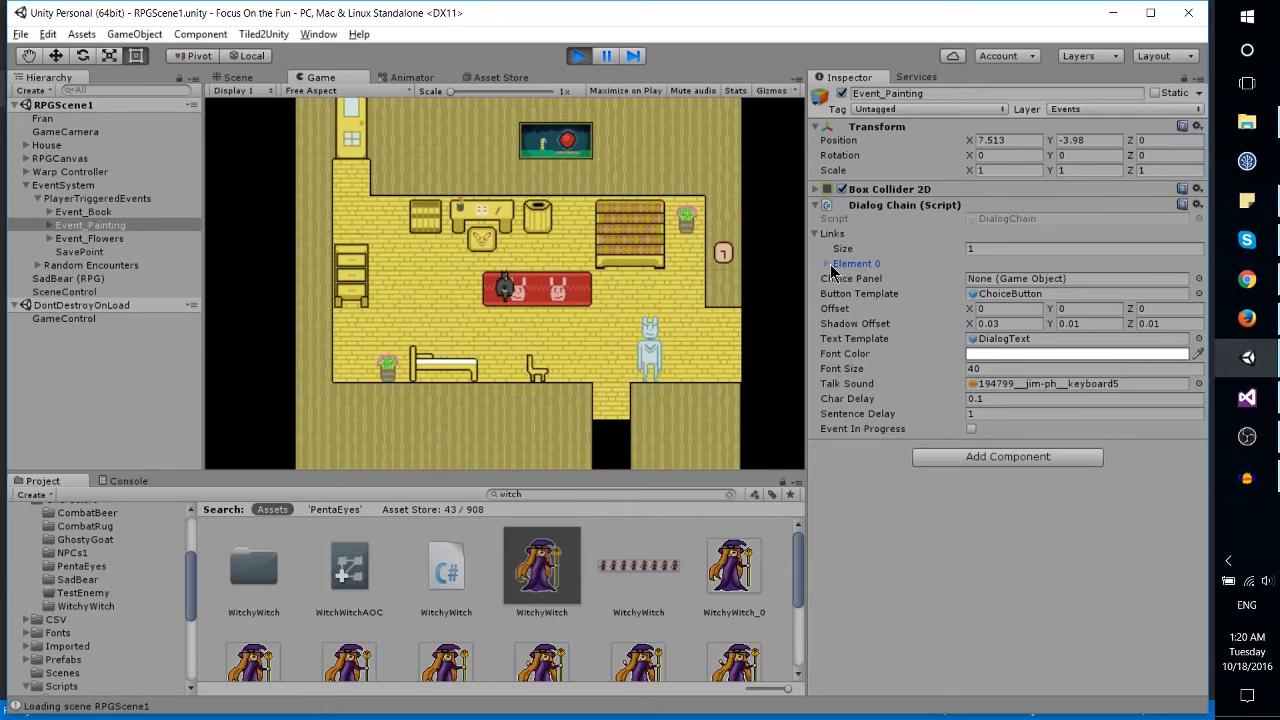
pyautogui.click(828, 264)
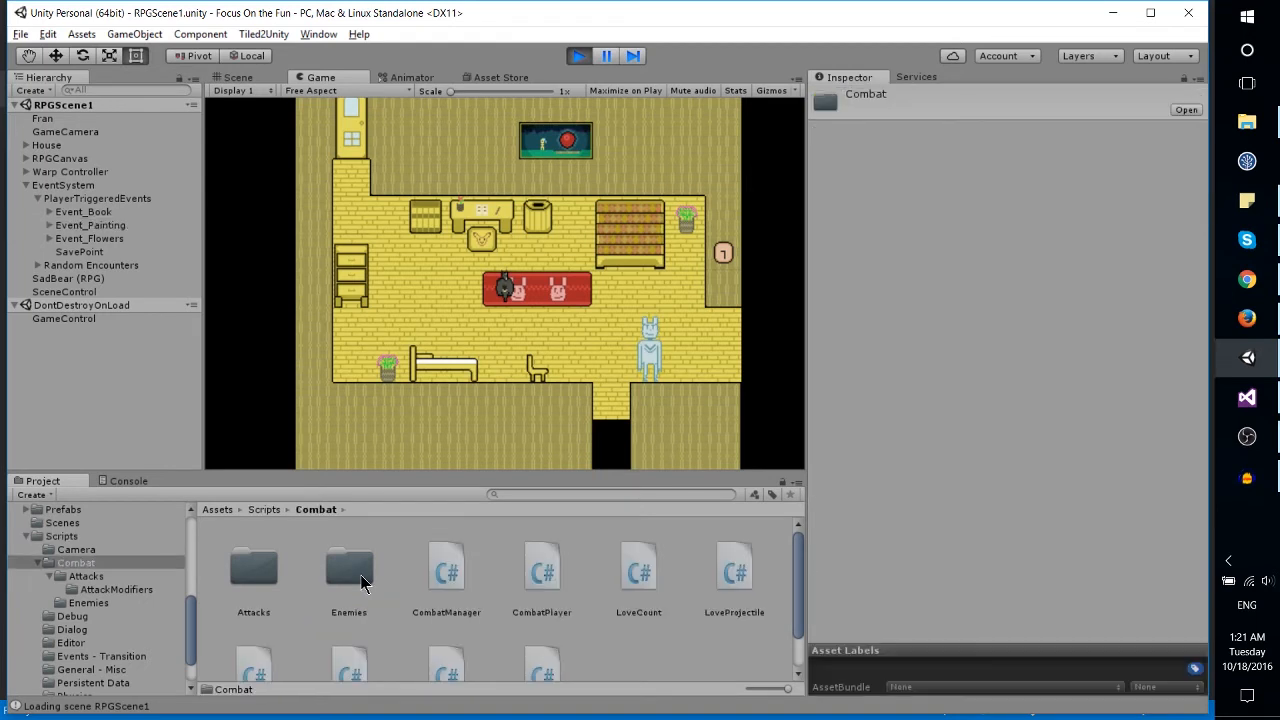
# Browse the Enemies, Dialog and Camera script folders, return to Scripts, and select Random Encounters
pyautogui.click(348, 568)
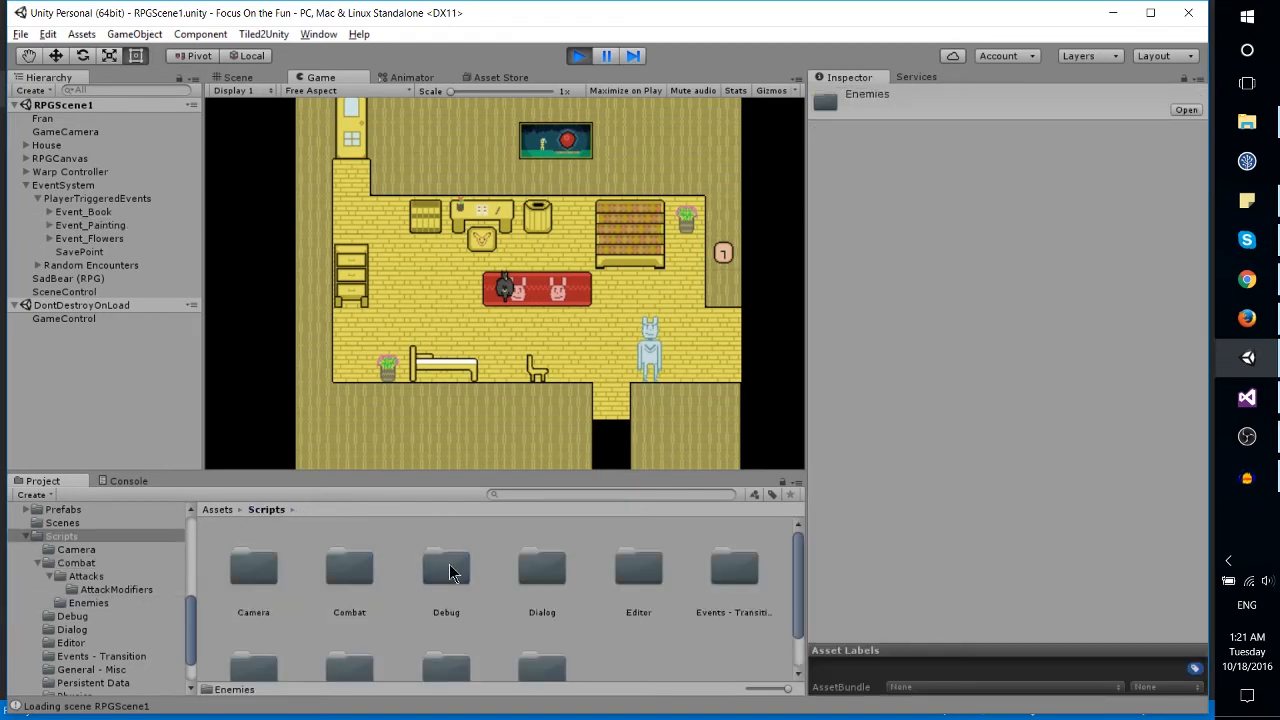
pyautogui.doubleClick(542, 570)
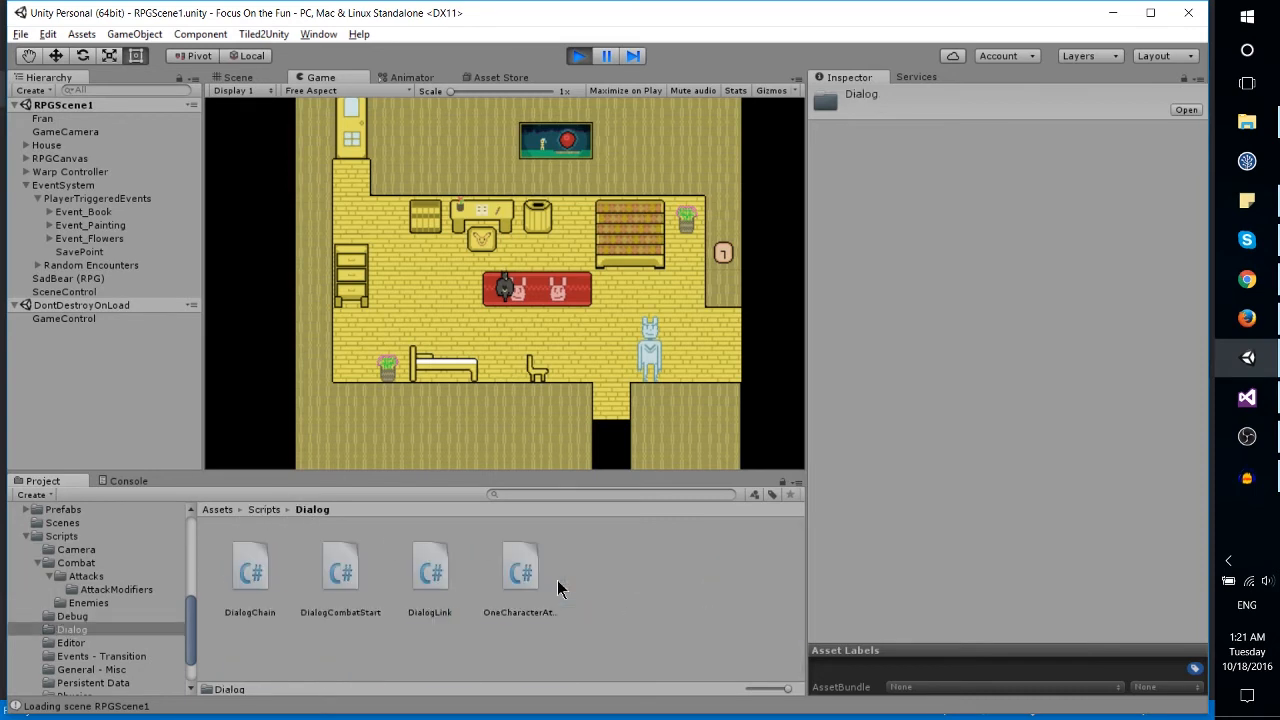
pyautogui.click(76, 548)
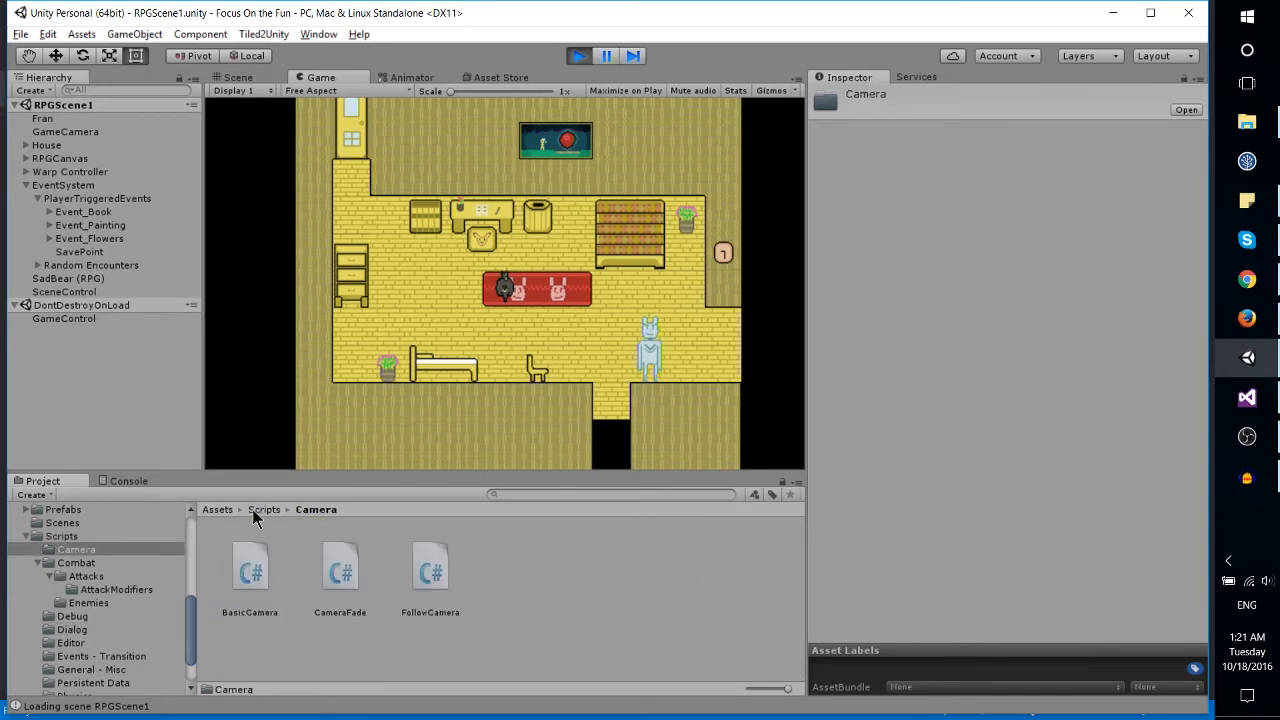
pyautogui.click(100, 656)
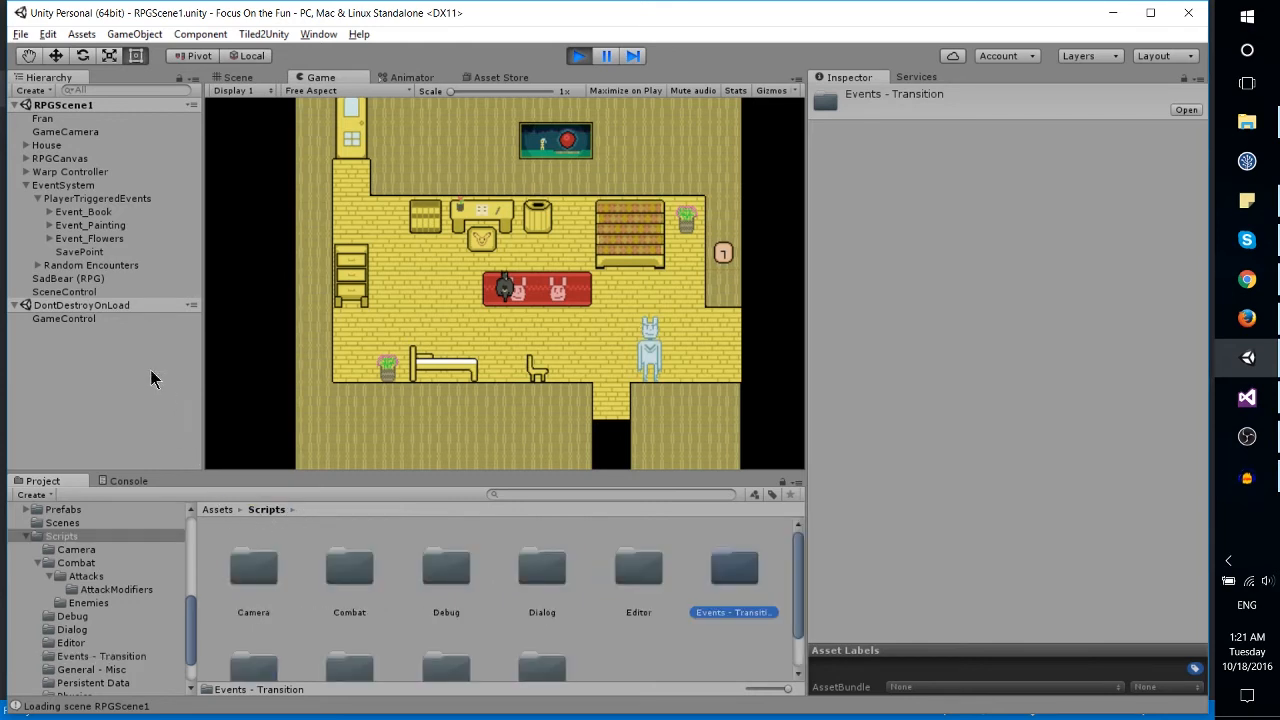
pyautogui.click(92, 264)
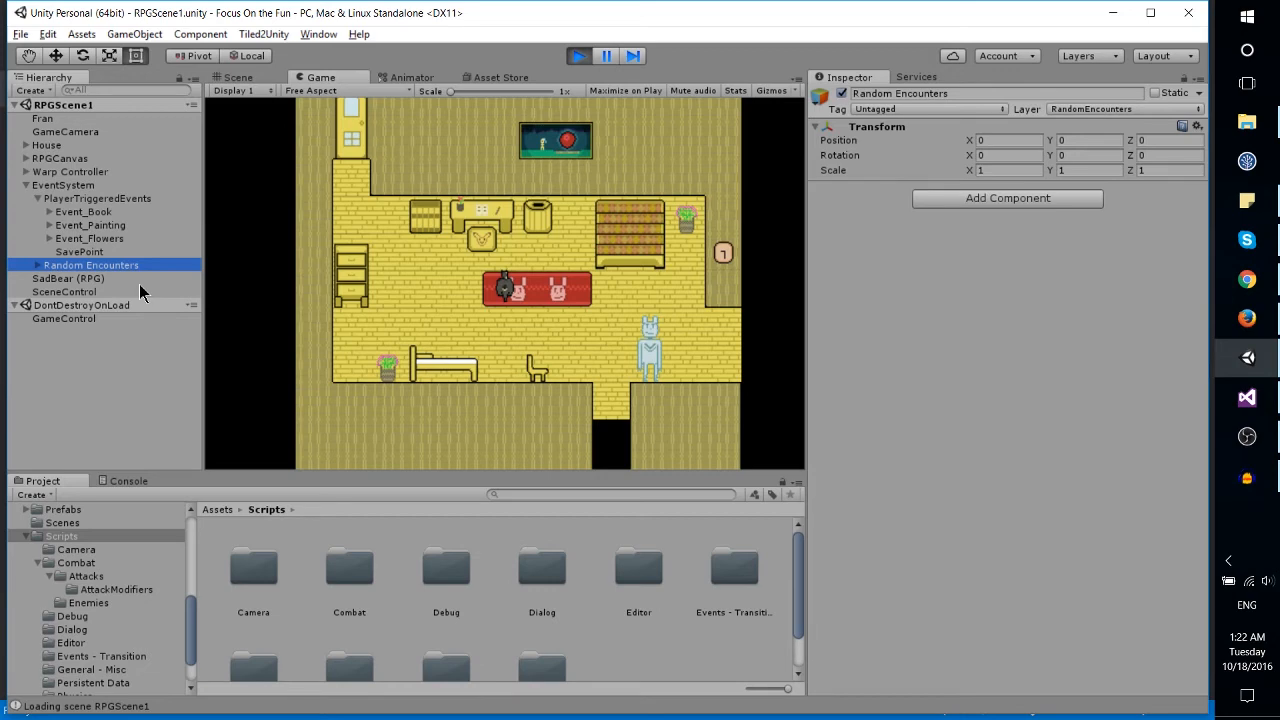
# Stop the running game, returning to the Main Title scene in the editor
pyautogui.click(84, 212)
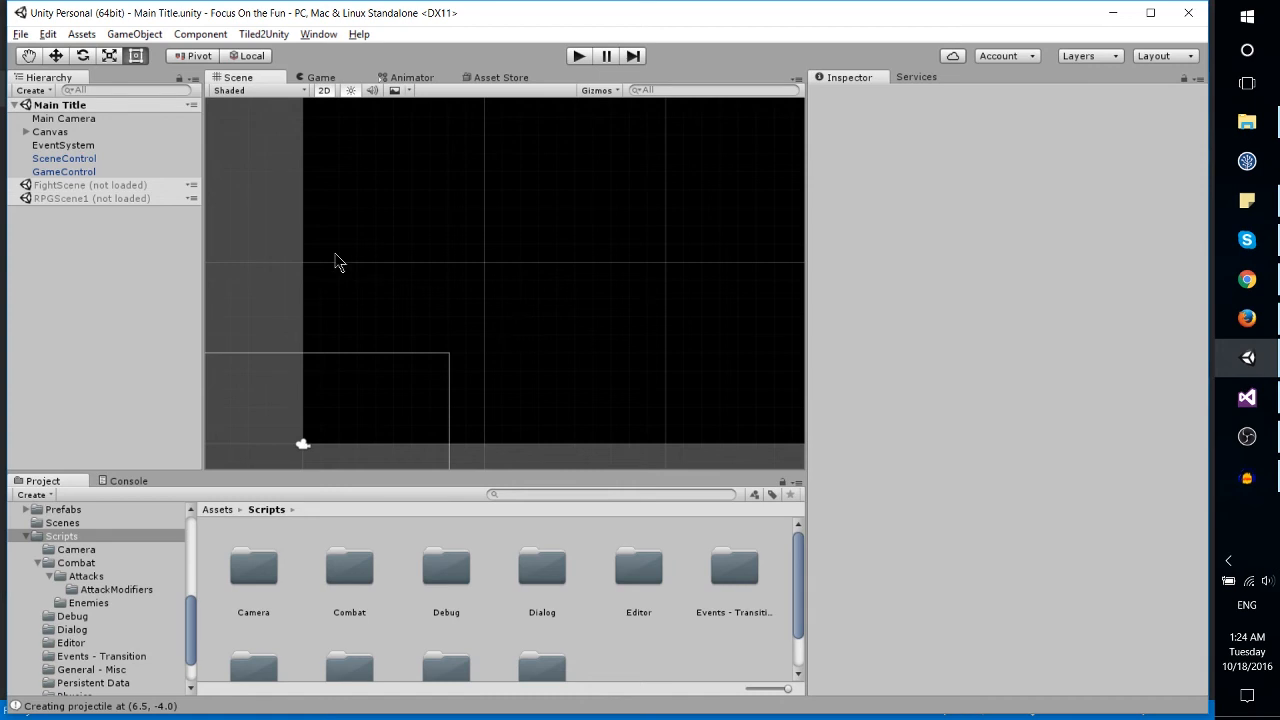
# Select GameControl then SceneControl to view its sceneStart and sceneExit event lists
pyautogui.click(64, 172)
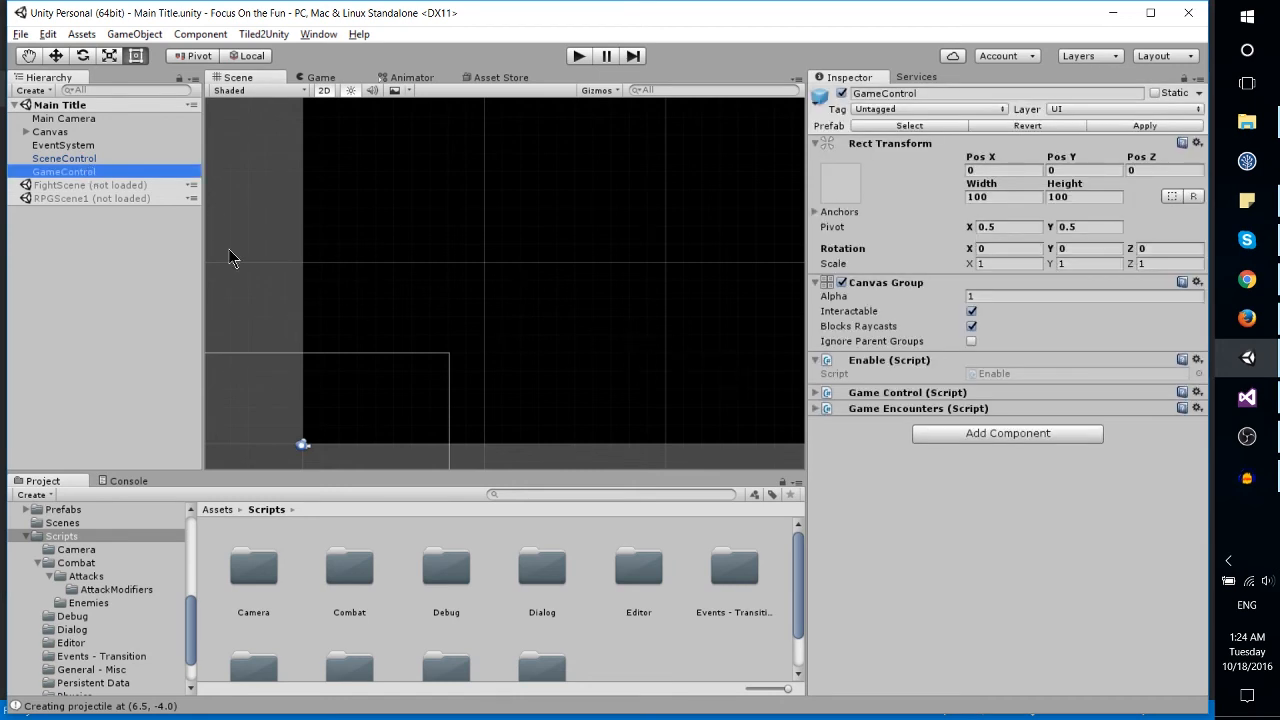
pyautogui.click(64, 158)
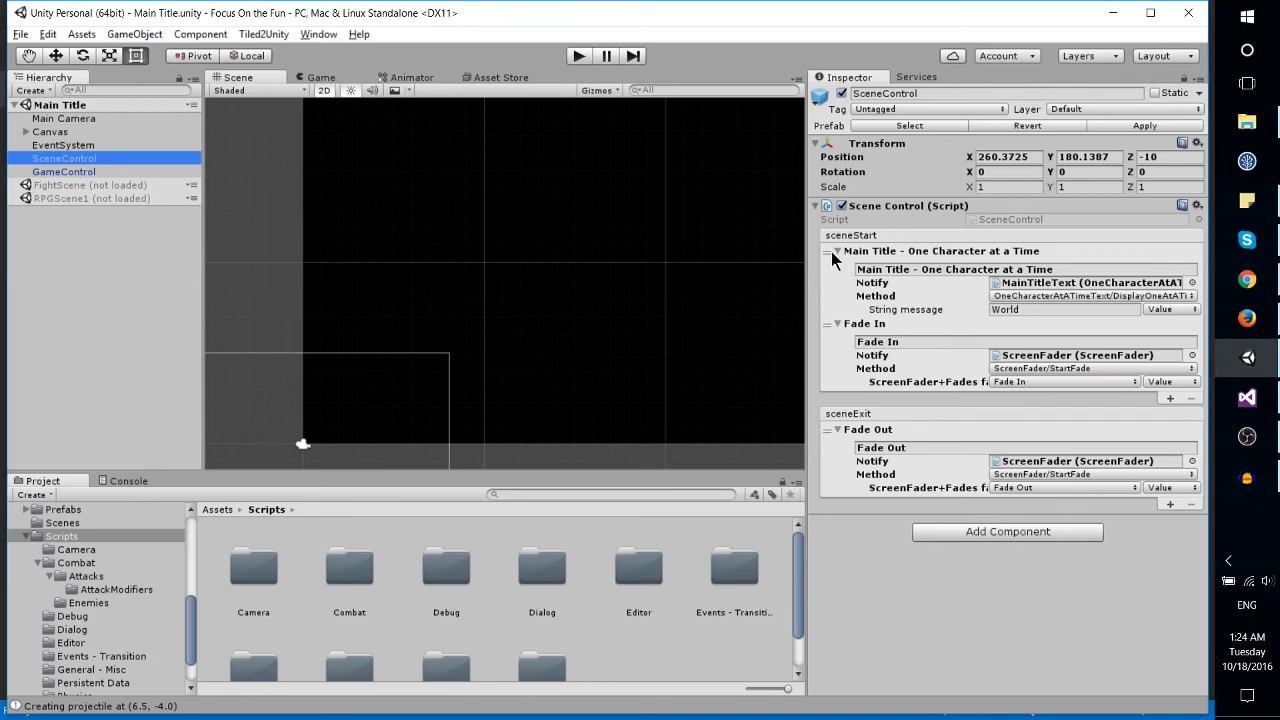
pyautogui.moveTo(518, 172)
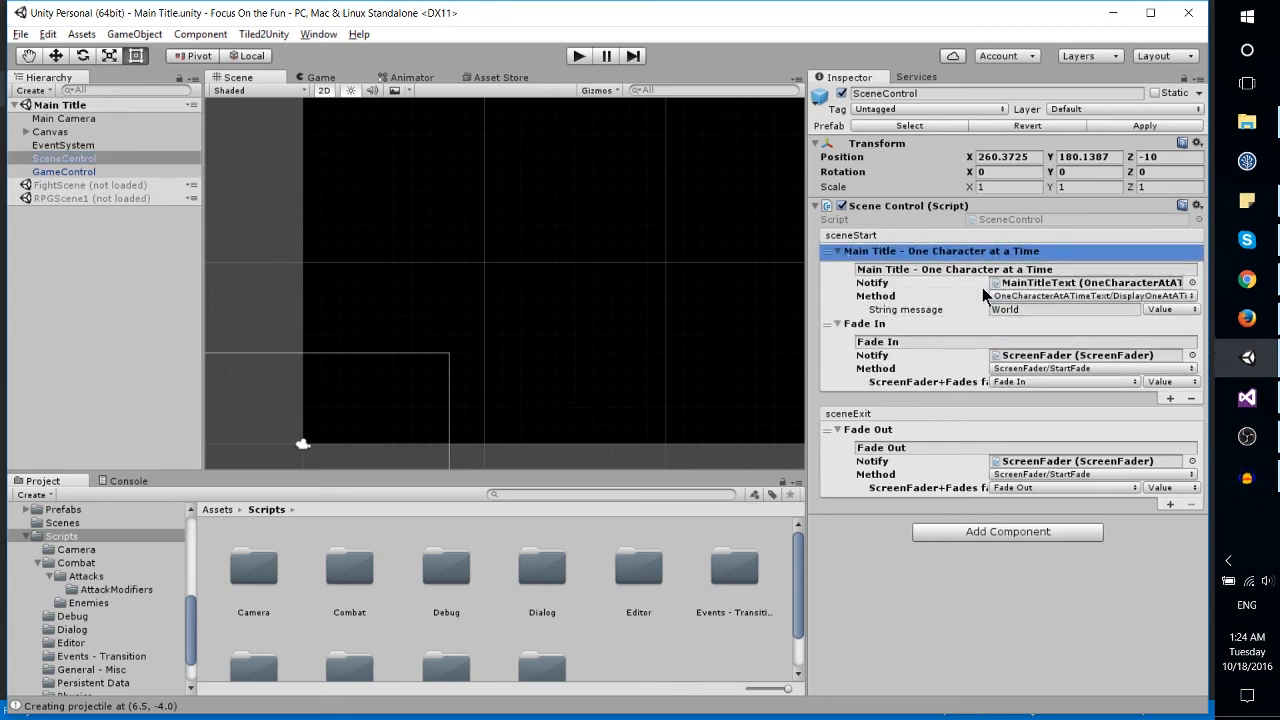
pyautogui.moveTo(960, 308)
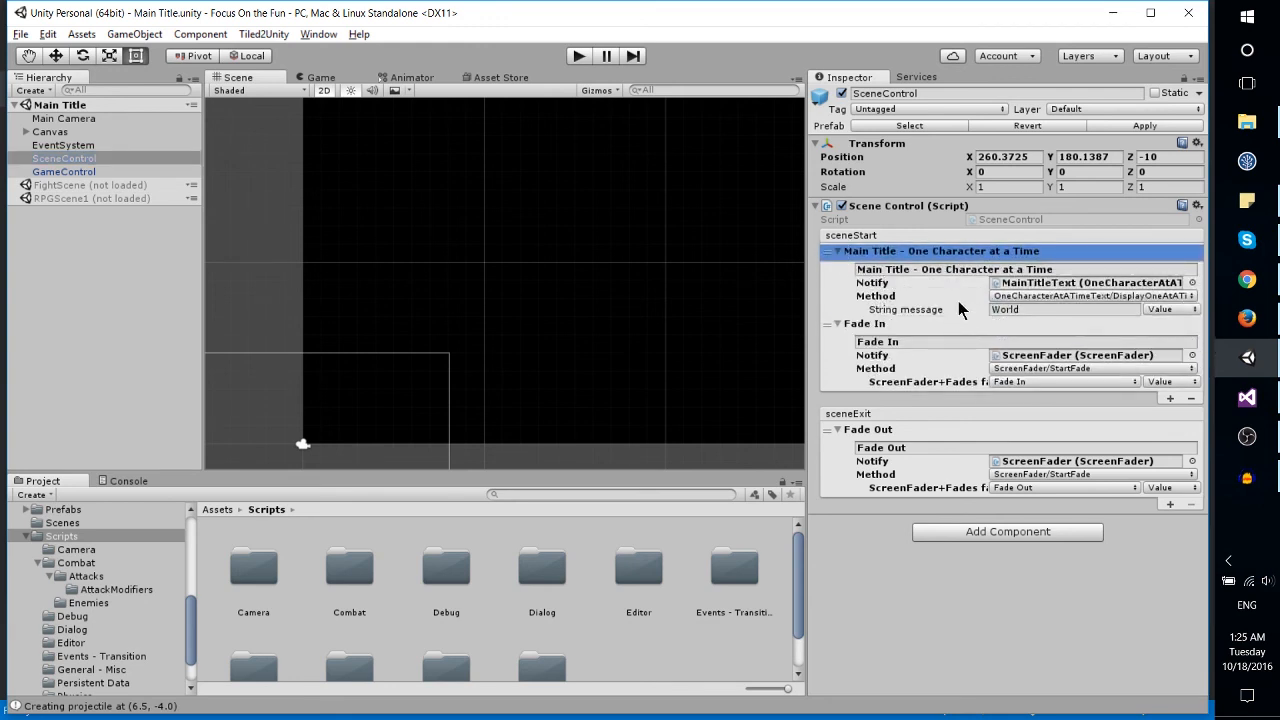